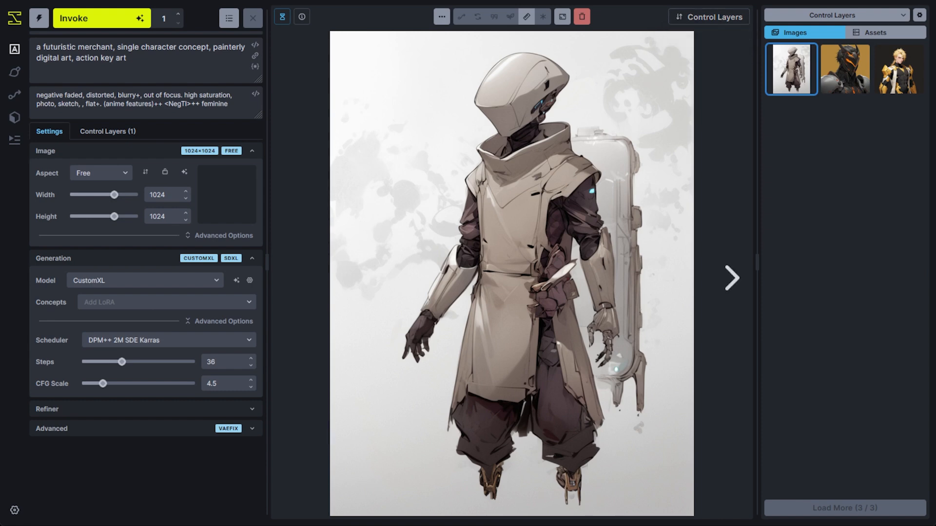
mouse_move(709, 17)
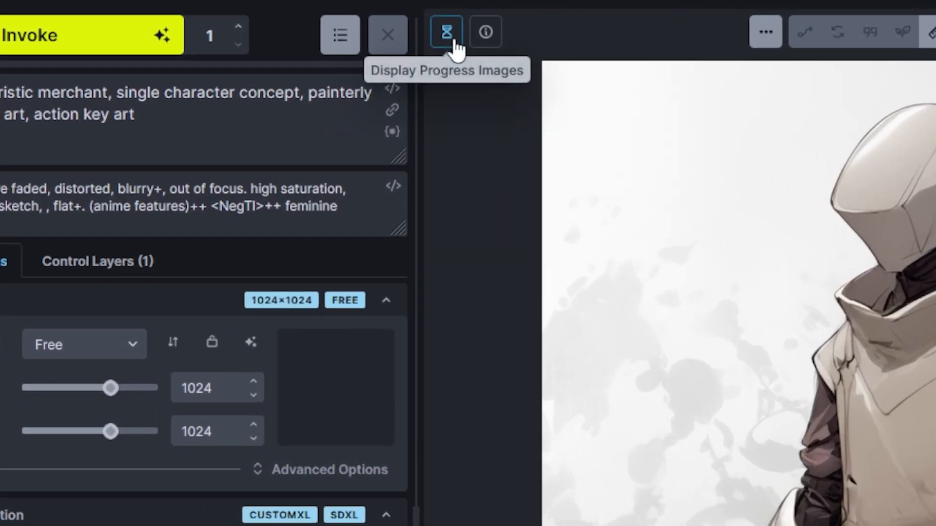
mouse_move(485, 31)
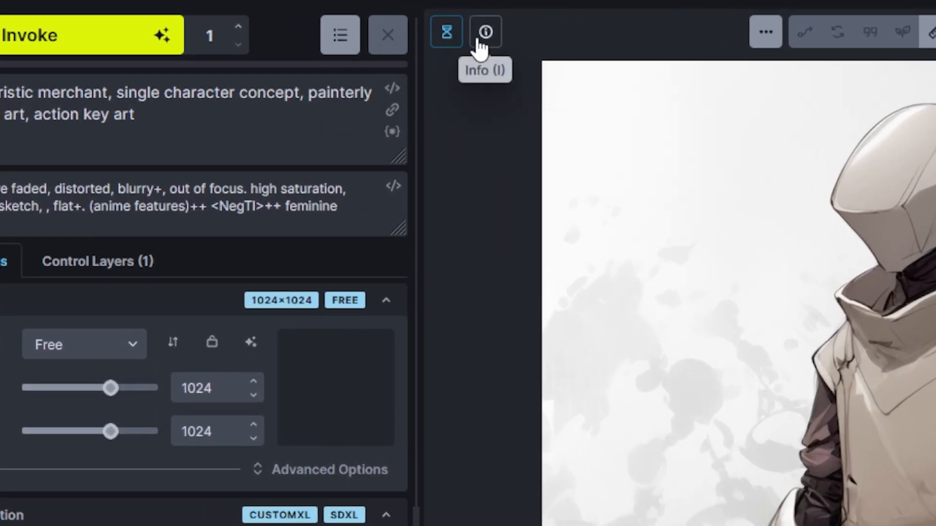
mouse_move(610, 188)
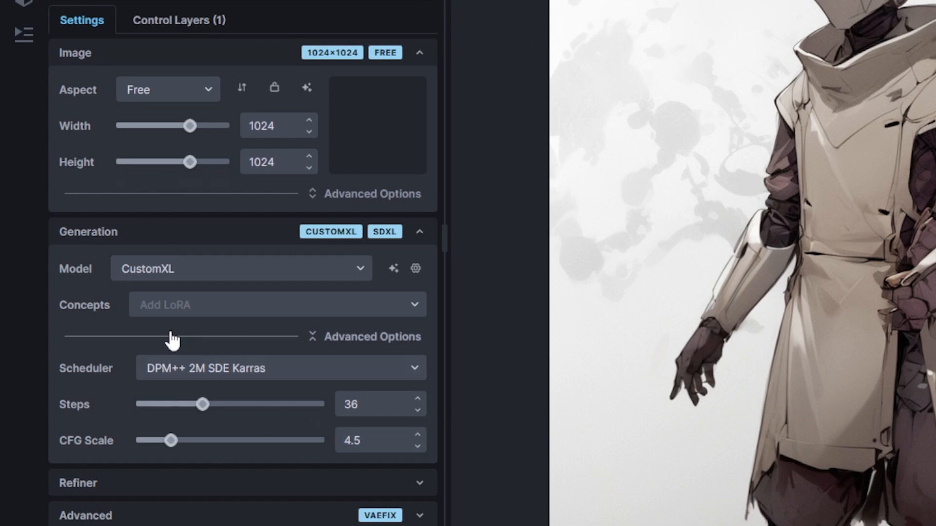
mouse_move(155, 30)
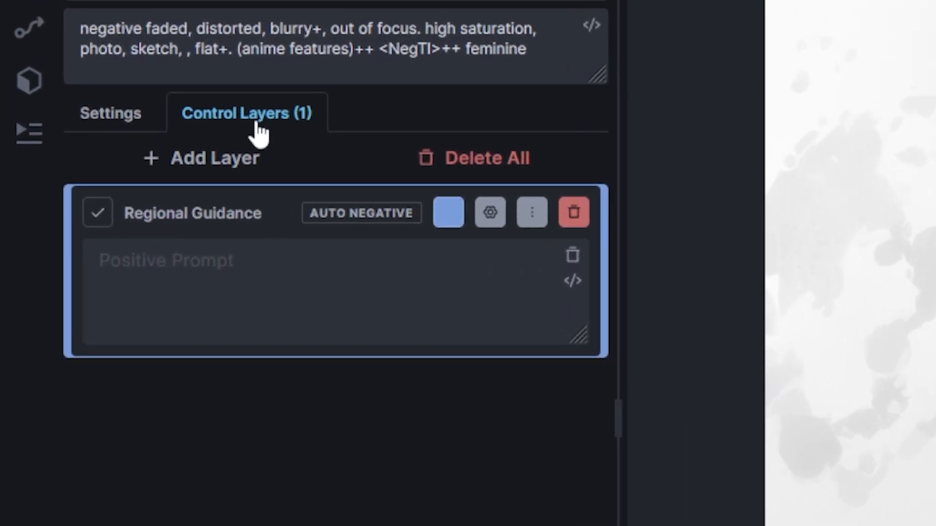
- Dismiss the Add Layer menu and delete the Regional Guidance layer, leaving Control Layers empty
left_click(203, 157)
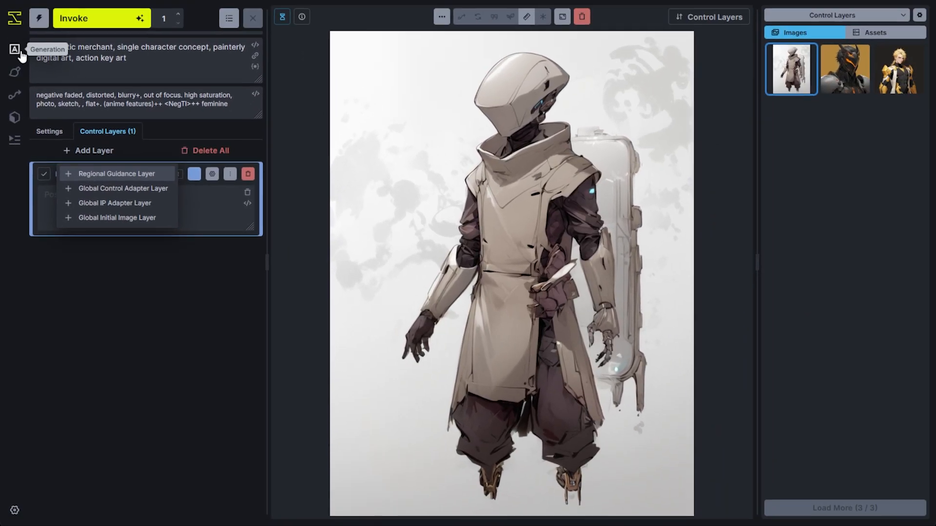
left_click(209, 150)
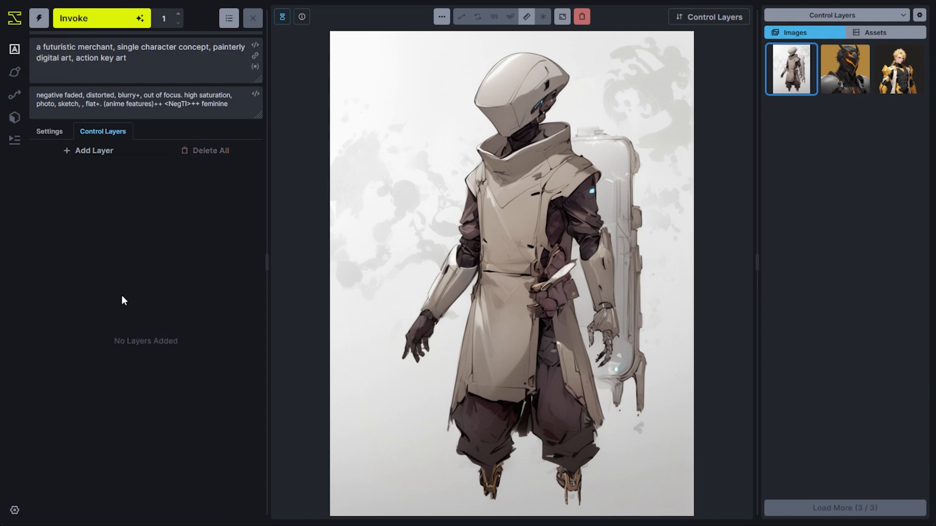
mouse_move(202, 151)
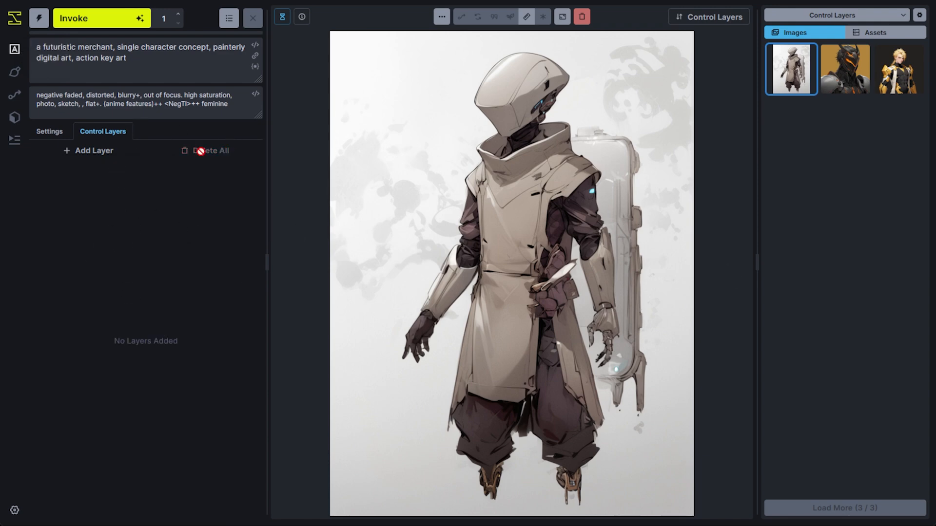
mouse_move(94, 152)
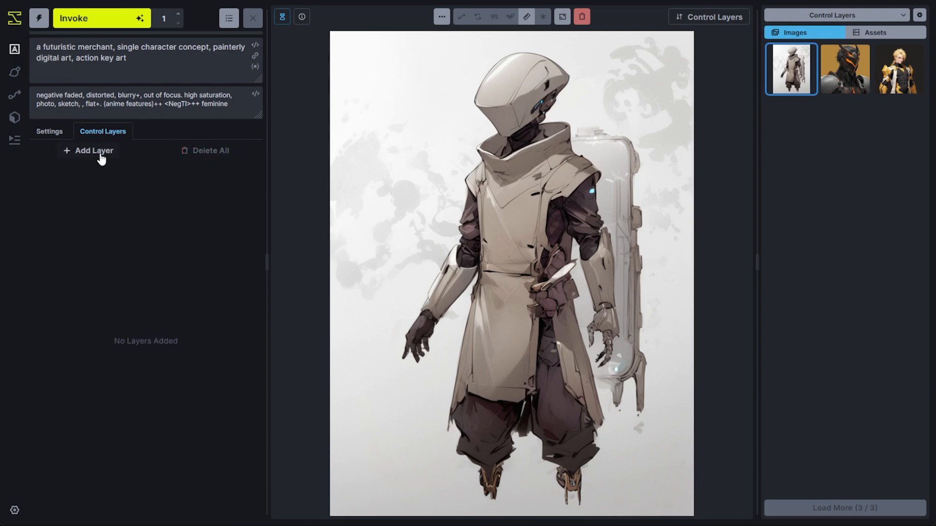
- Add a Global Initial Image layer holding the merchant image and show the layer canvas
left_click(88, 151)
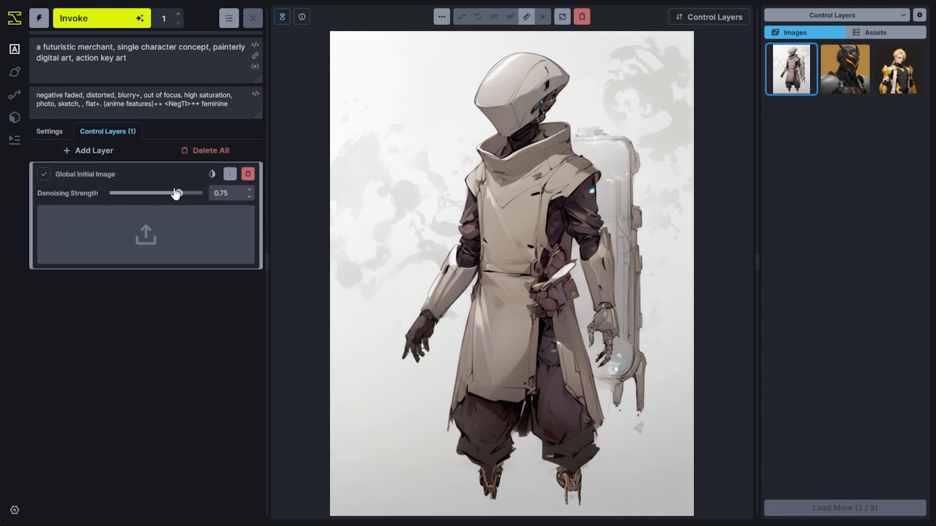
mouse_move(95, 191)
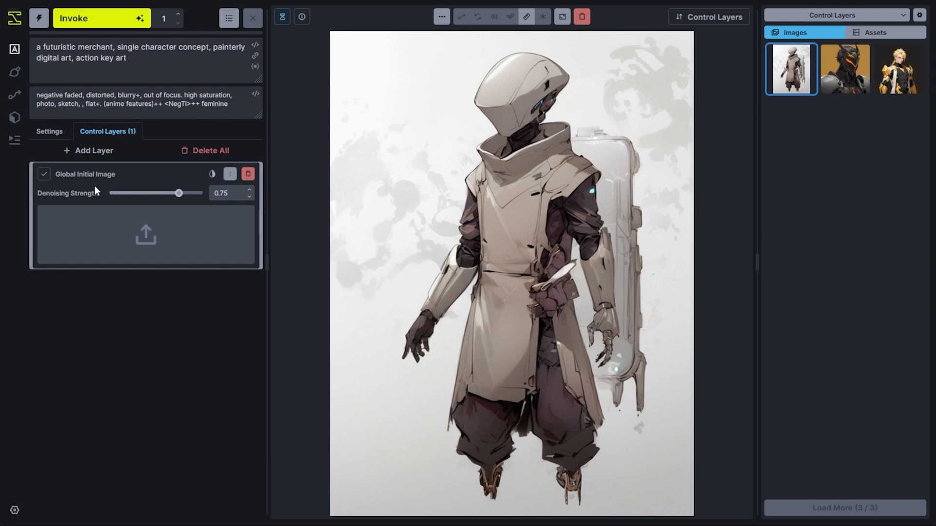
mouse_move(116, 200)
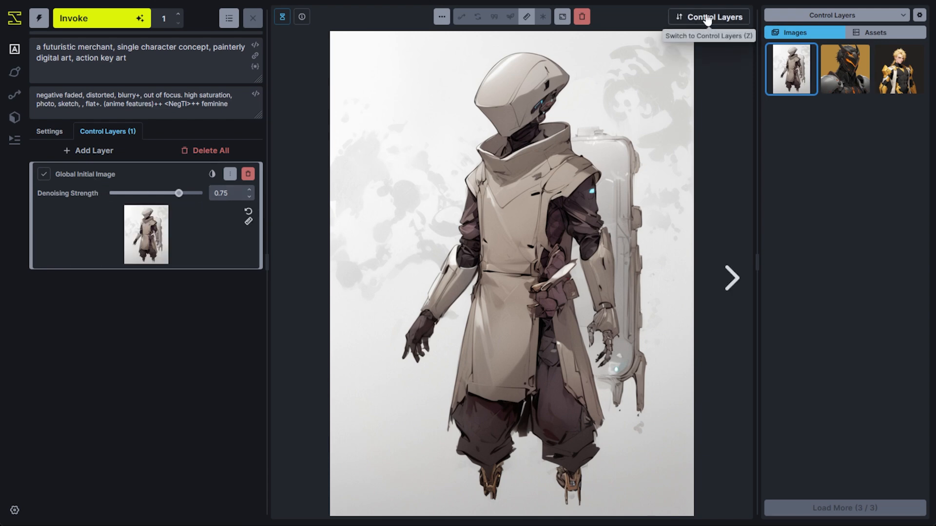
left_click(709, 16)
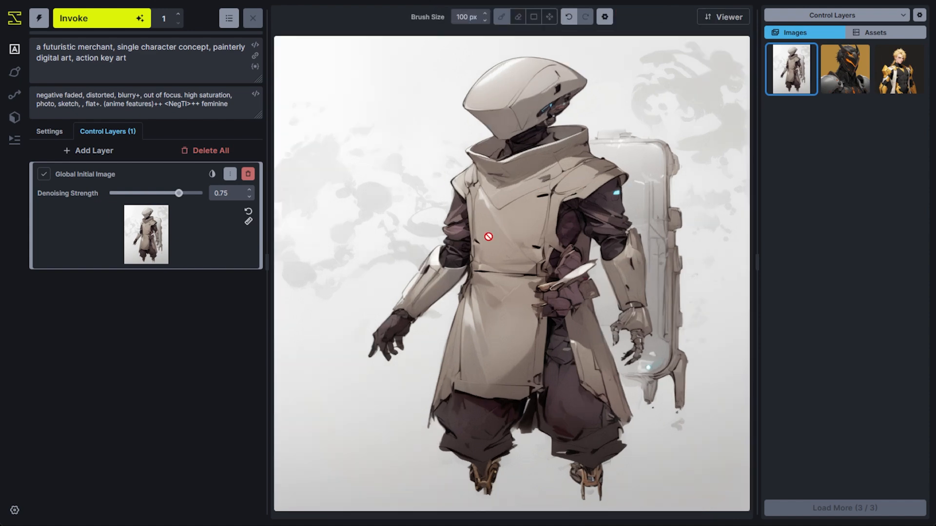
mouse_move(425, 268)
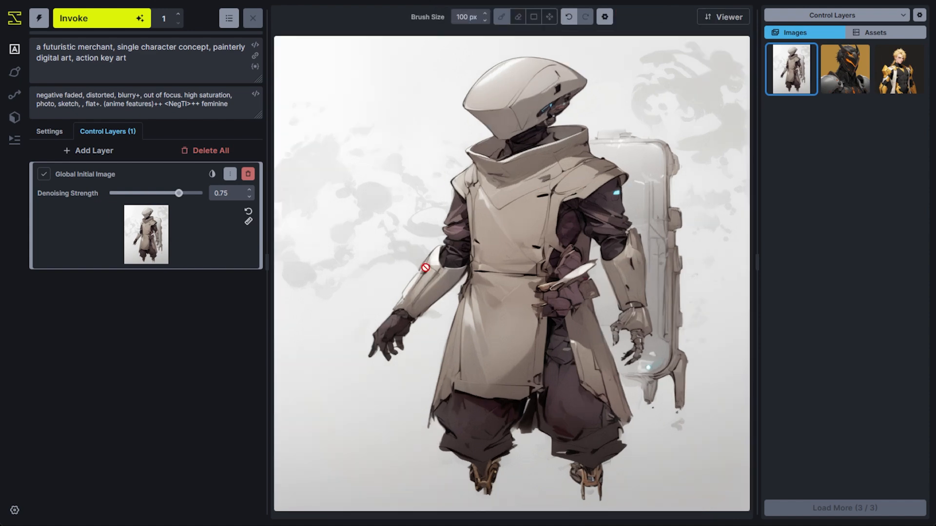
mouse_move(301, 288)
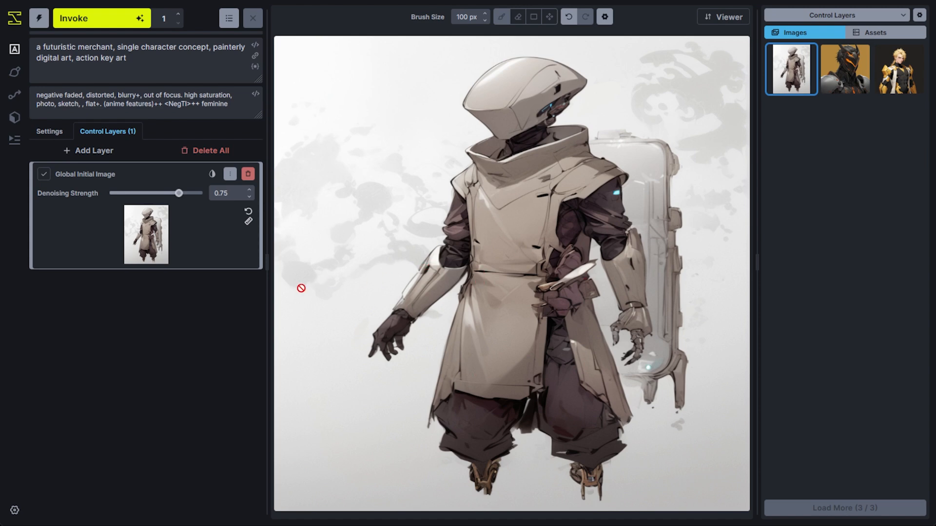
mouse_move(207, 237)
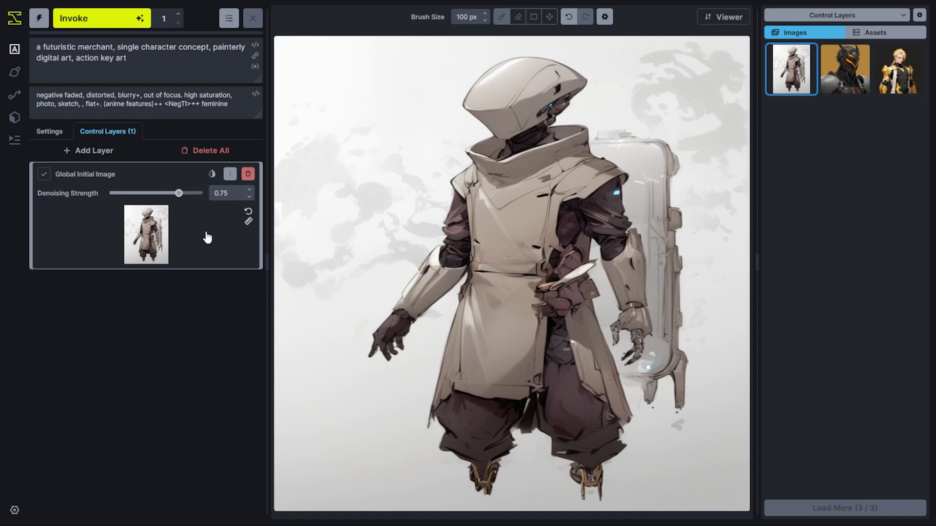
mouse_move(121, 202)
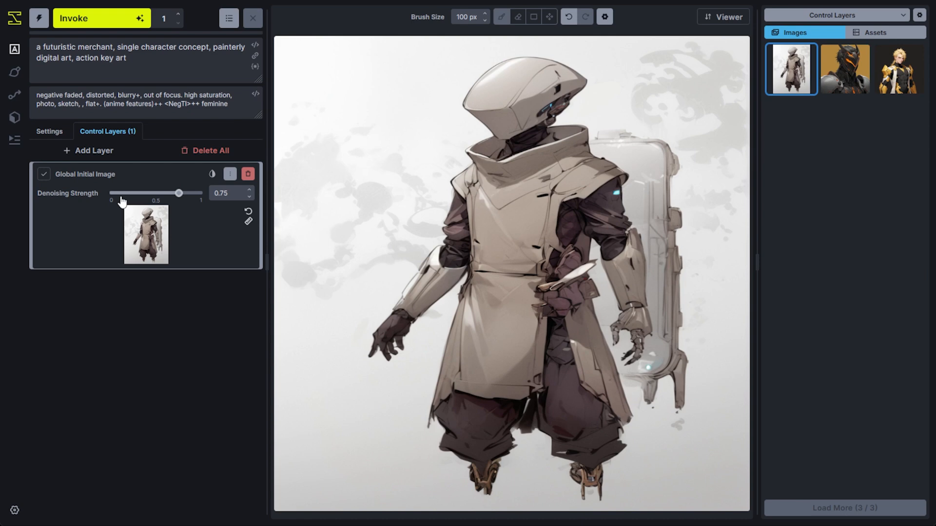
mouse_move(232, 234)
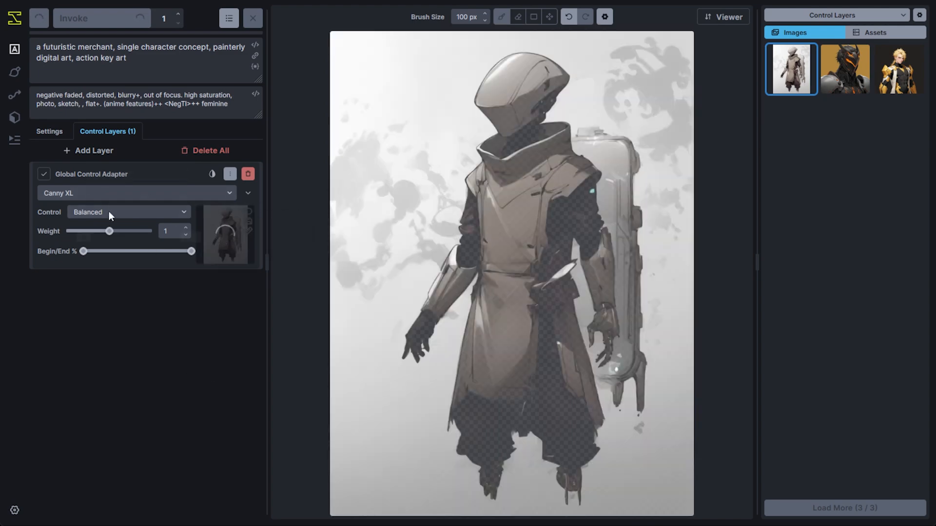
- Set up a Global Control Adapter using Canny XL to edge-map the merchant figure
left_click(90, 18)
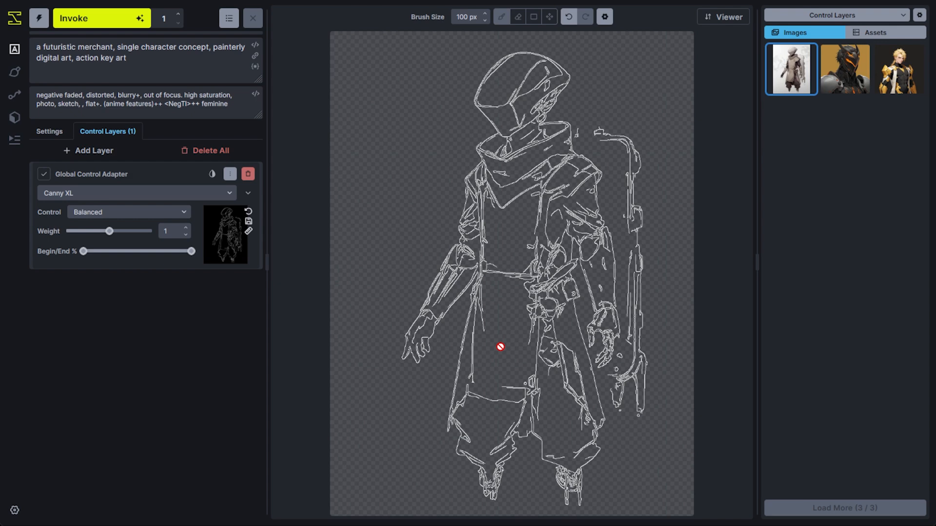
left_click(89, 151)
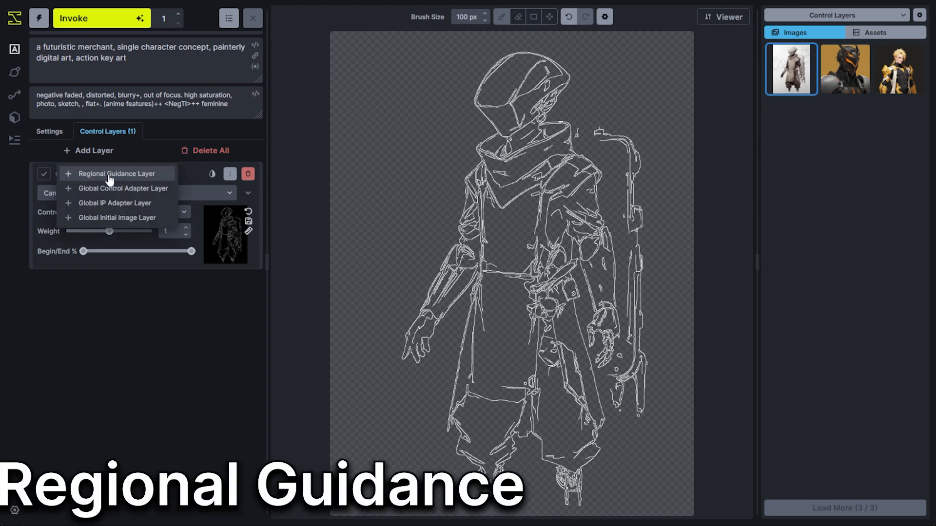
- Add a Regional Guidance layer above the Canny XL control adapter
left_click(115, 174)
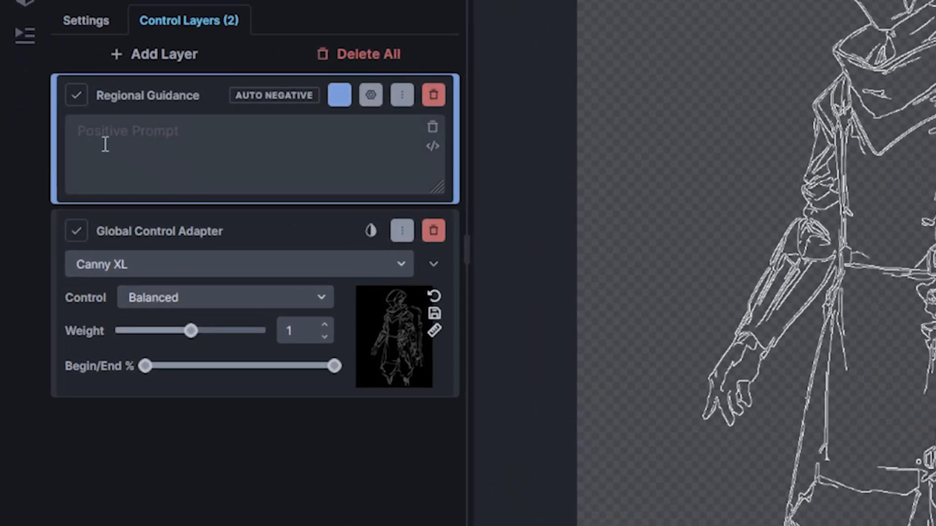
mouse_move(404, 168)
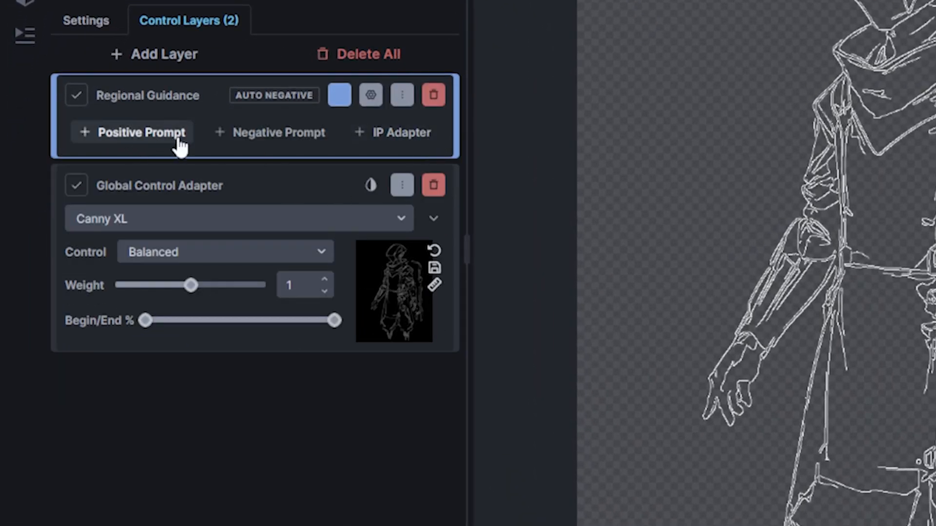
mouse_move(278, 141)
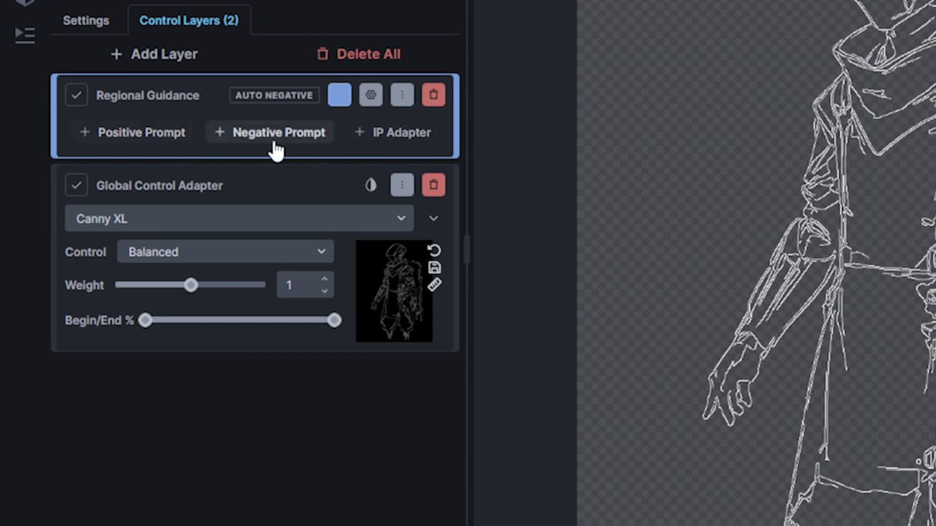
mouse_move(268, 146)
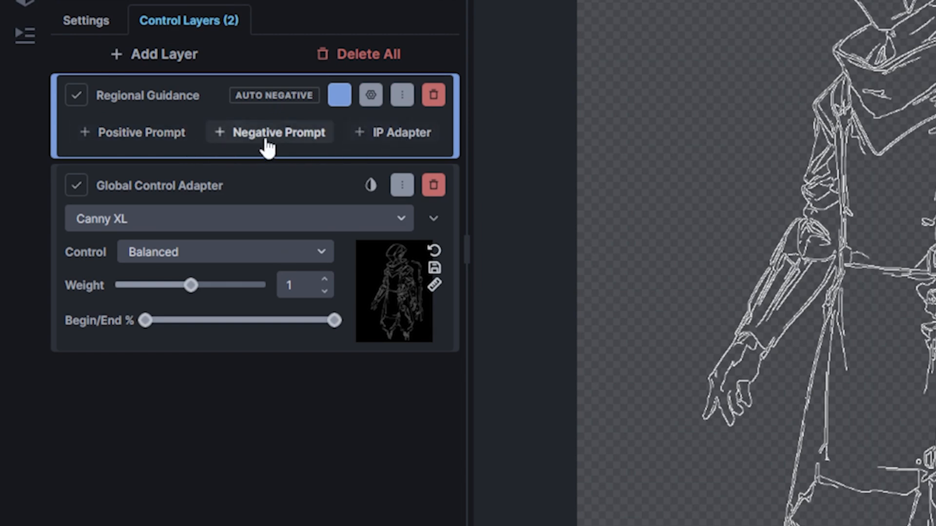
- Add a positive prompt field and an IP Adapter to the Regional Guidance layer
left_click(132, 132)
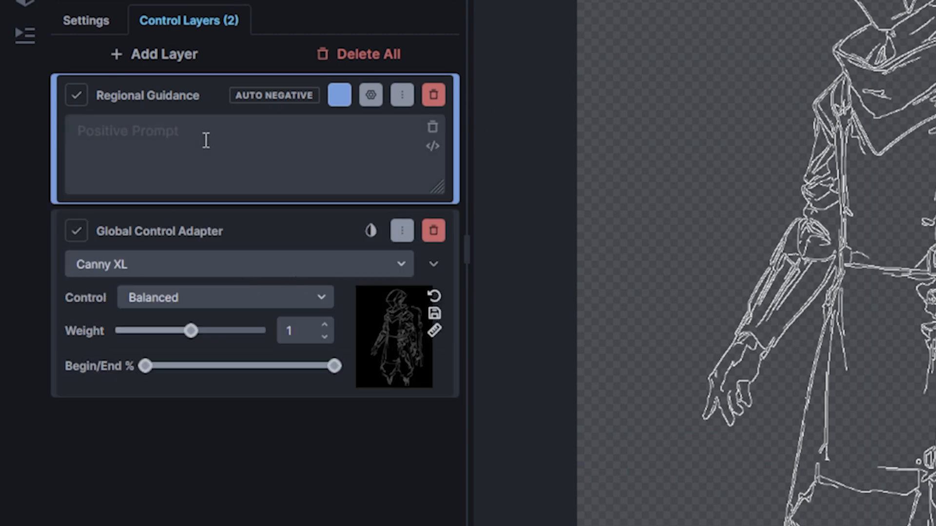
left_click(401, 94)
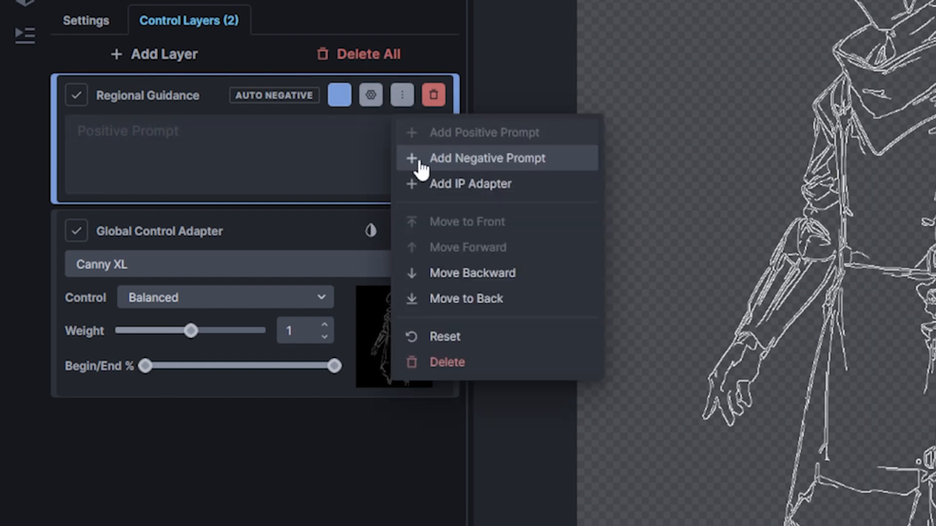
mouse_move(405, 122)
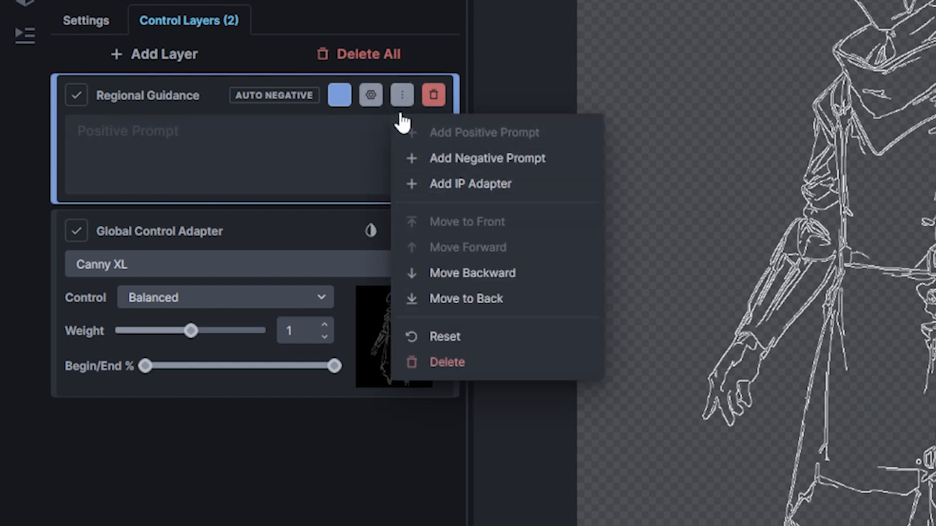
left_click(470, 183)
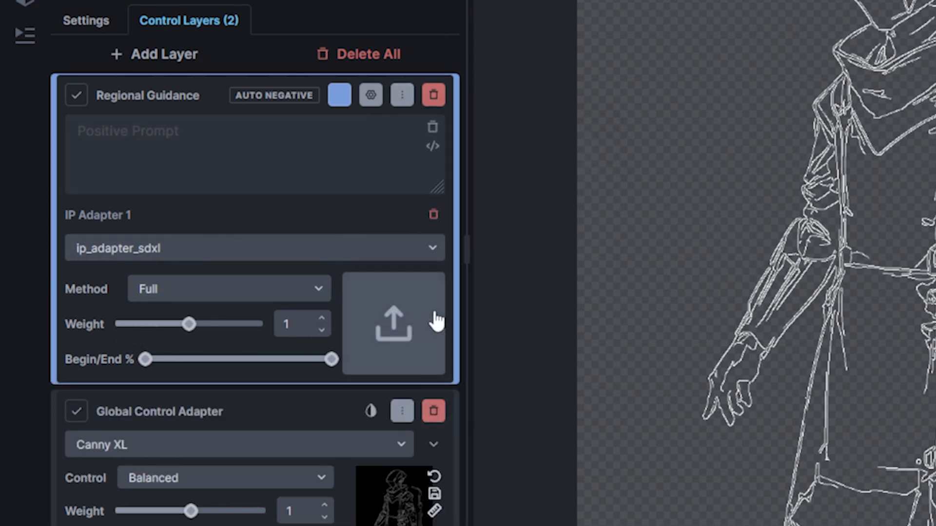
mouse_move(197, 280)
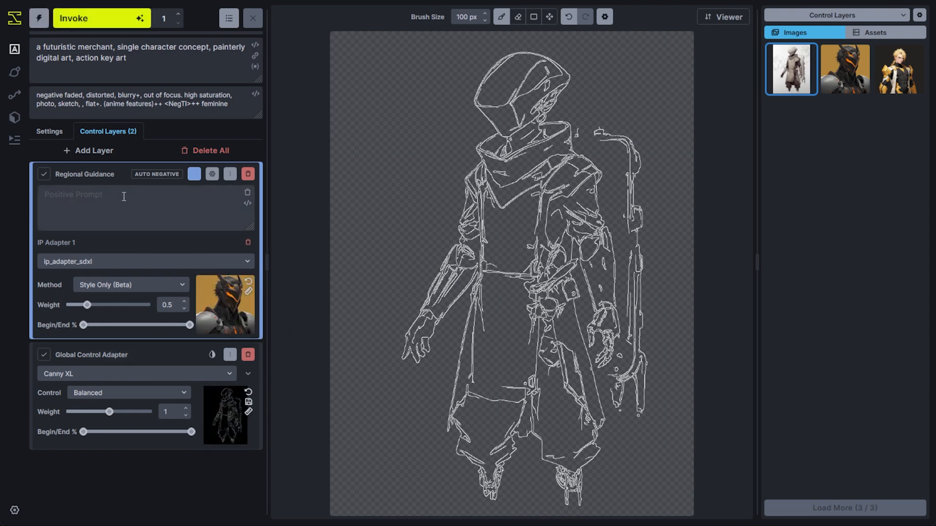
- Enter the regional prompt 'a futuristic helmet' and mask the figure's helmet
type("a futuristic helmet")
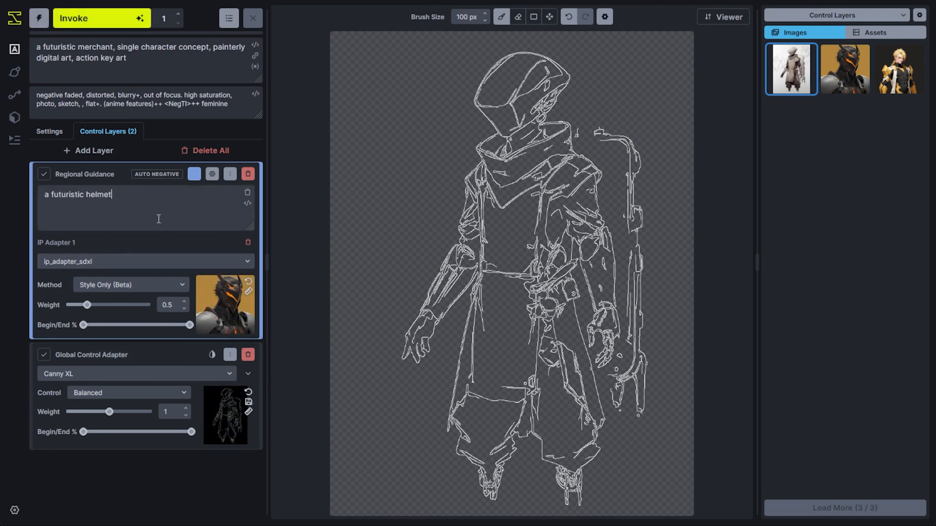
left_click(509, 114)
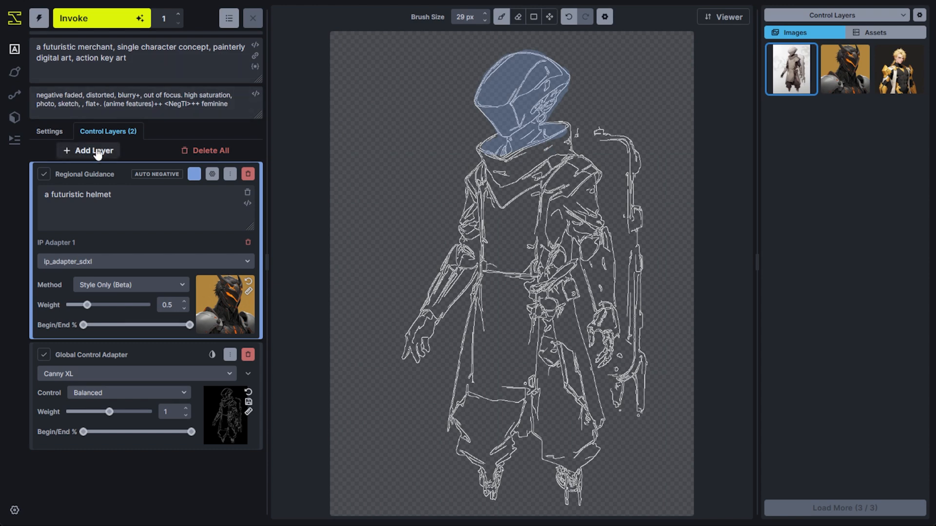
- Add two more Regional Guidance layers, one for linen robes and one for the blue backpack
left_click(88, 151)
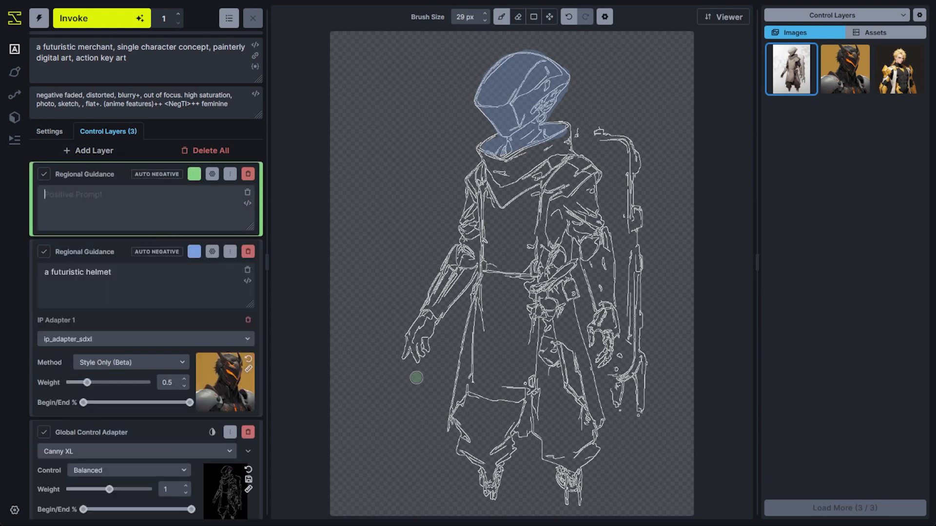
mouse_move(554, 343)
type("worn linen garb, robes, futuristic elements")
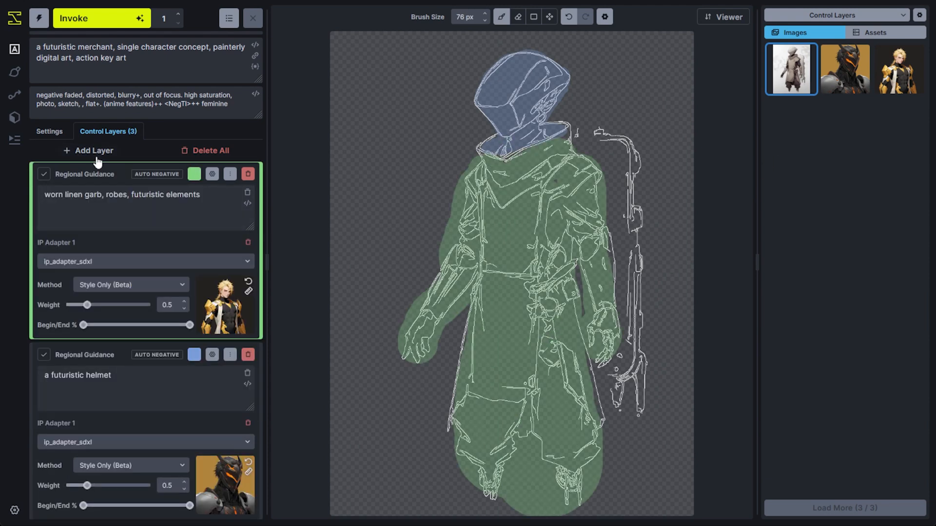
left_click(88, 151)
type("a blue futuristic backpack, glossy plastic, recon gear")
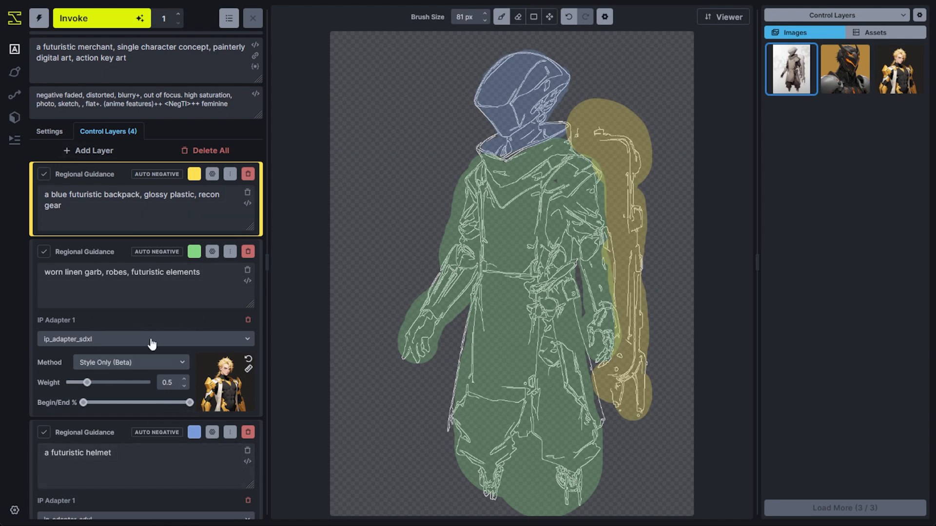
mouse_move(119, 187)
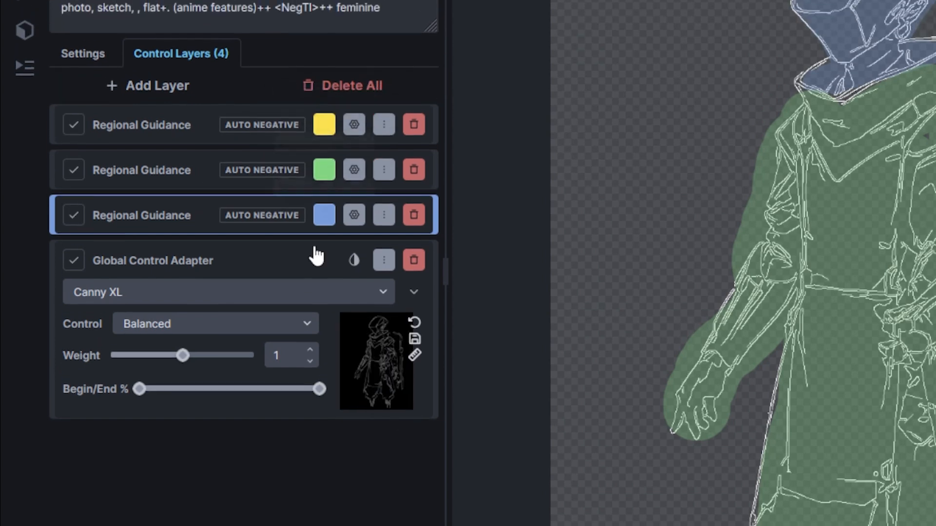
- Expand the backpack layer to show its 'glossy plastic, recon gear' prompt
left_click(142, 125)
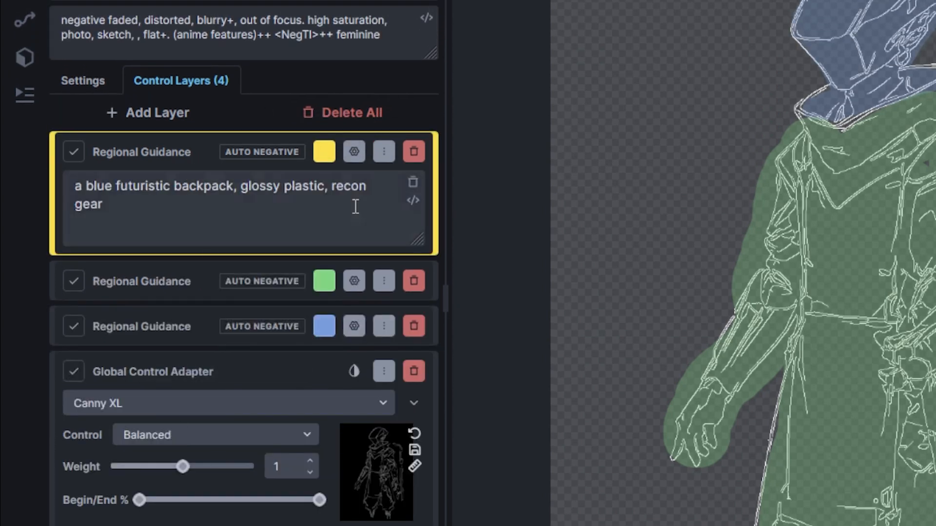
mouse_move(210, 236)
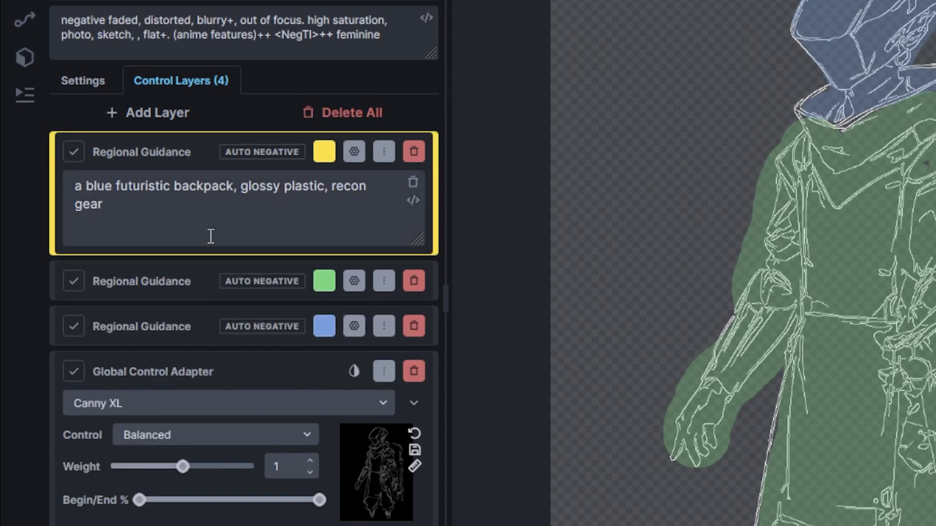
mouse_move(242, 164)
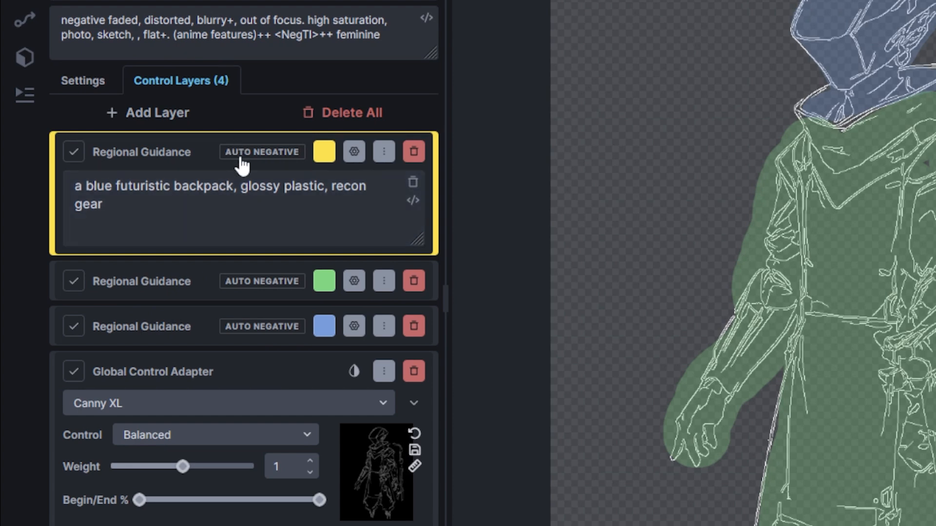
mouse_move(239, 283)
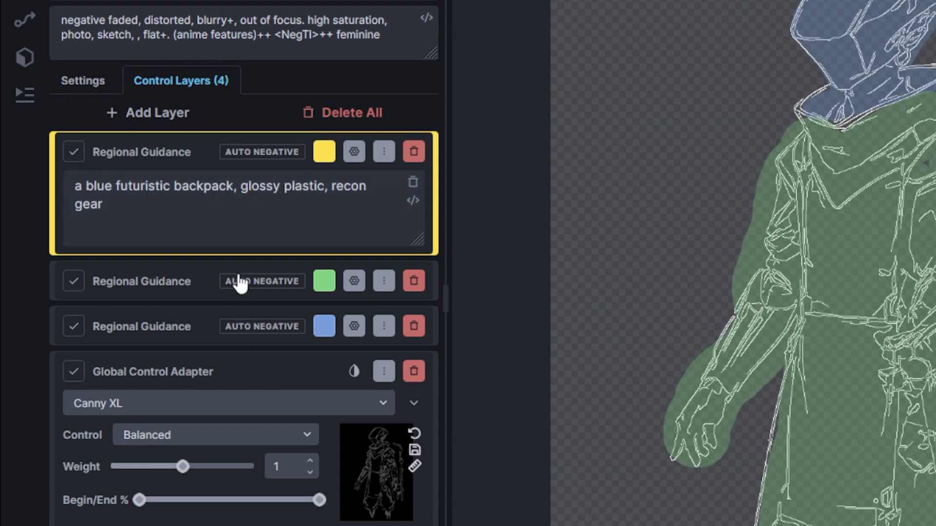
mouse_move(235, 175)
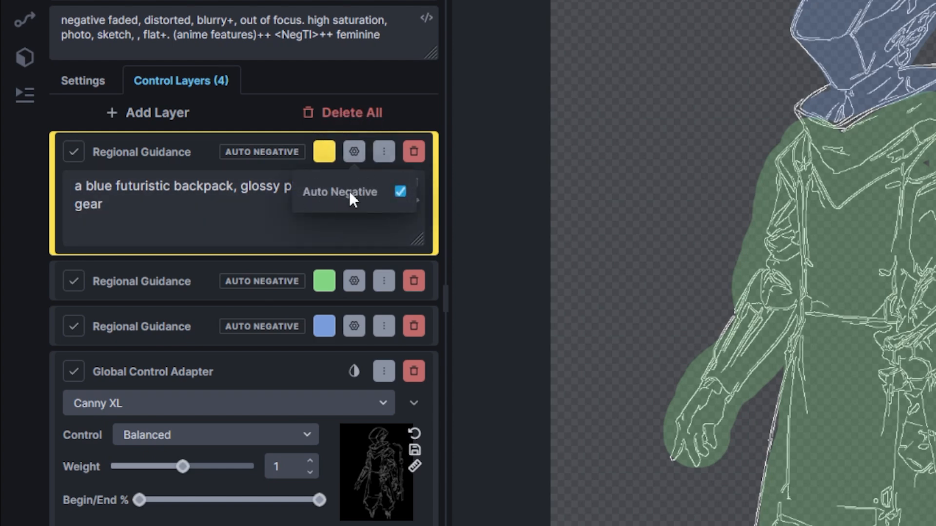
mouse_move(322, 209)
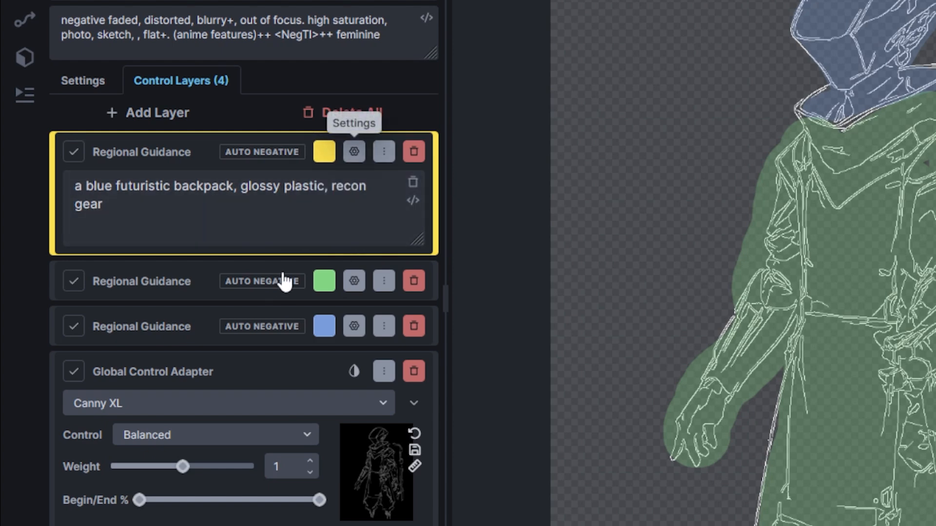
mouse_move(286, 218)
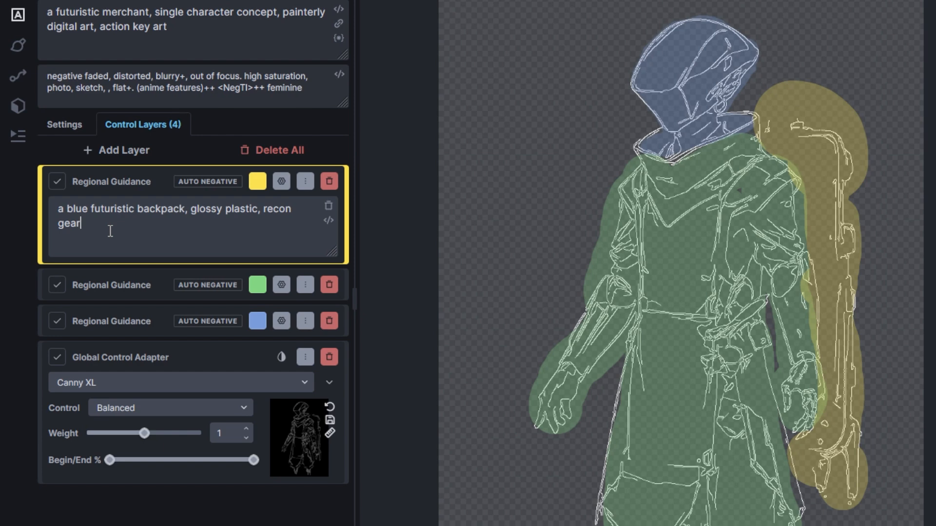
- Adjust the robe regional layer and lower the Canny XL adapter weight to 0.85
left_click(111, 285)
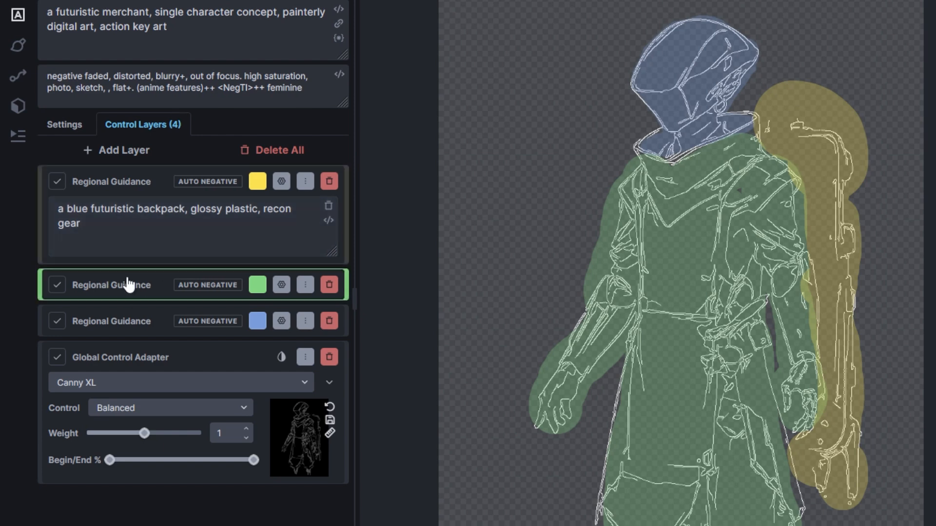
left_click(111, 284)
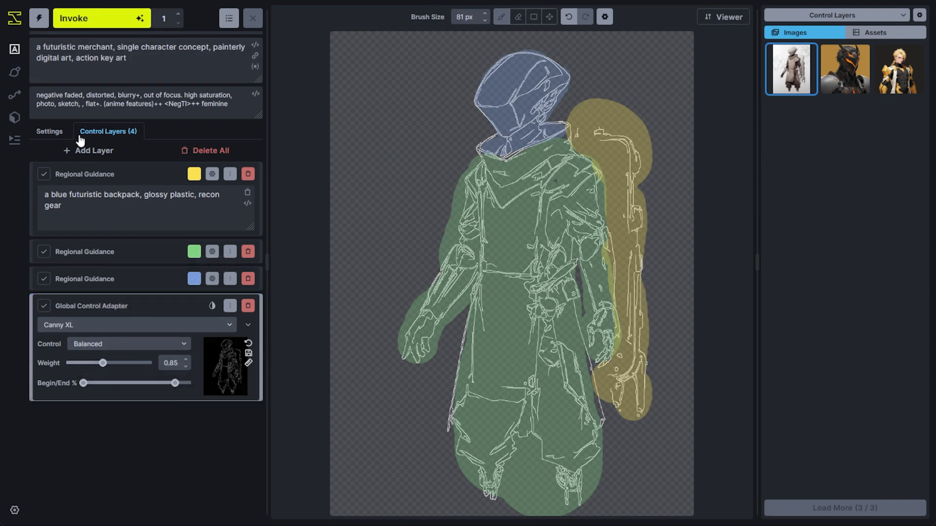
mouse_move(101, 18)
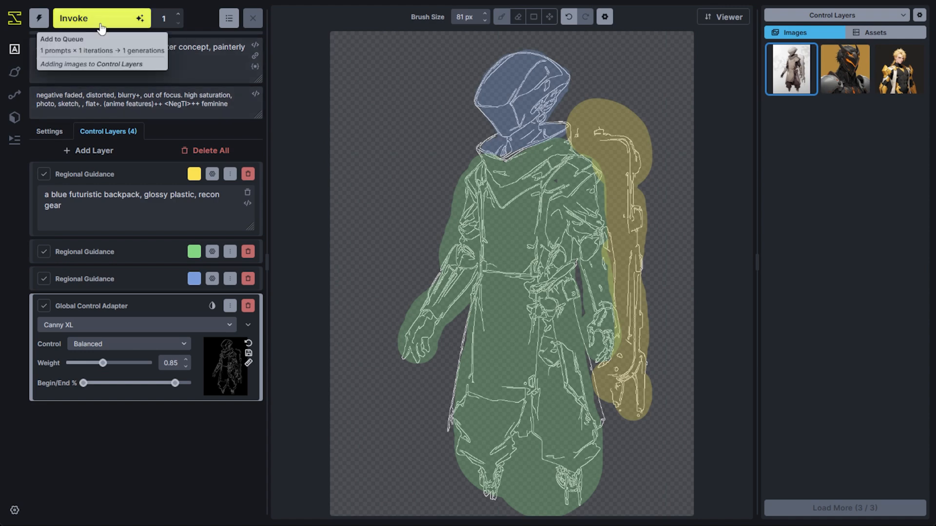
- Generate the helmeted futuristic merchant in dark robes and gold armor
left_click(101, 18)
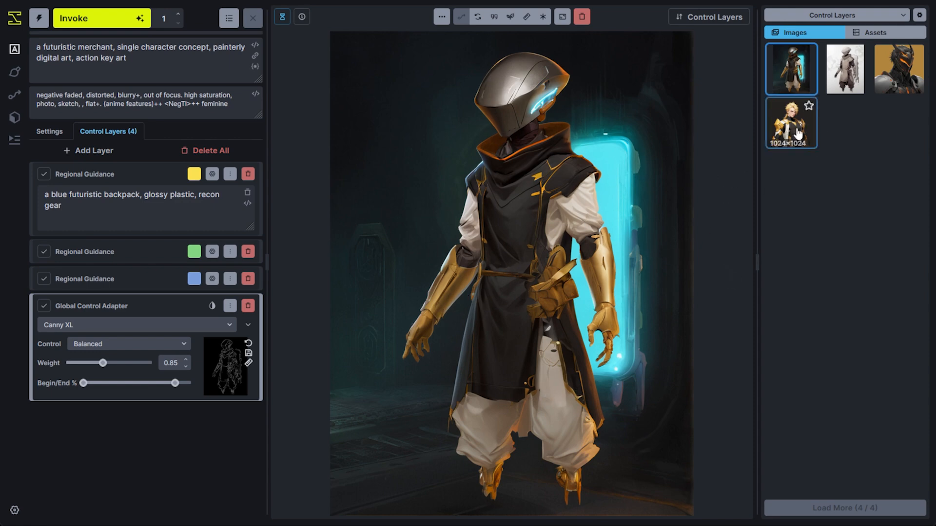
mouse_move(843, 68)
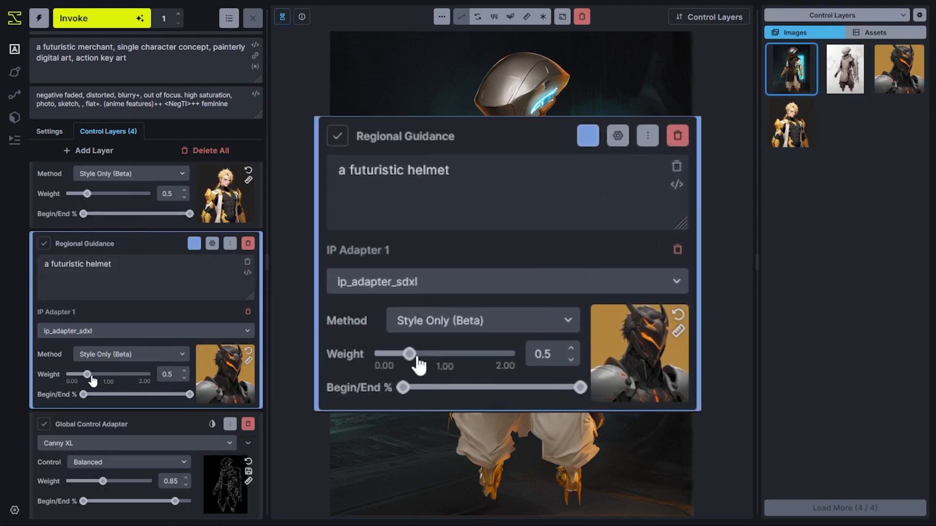
left_click(507, 282)
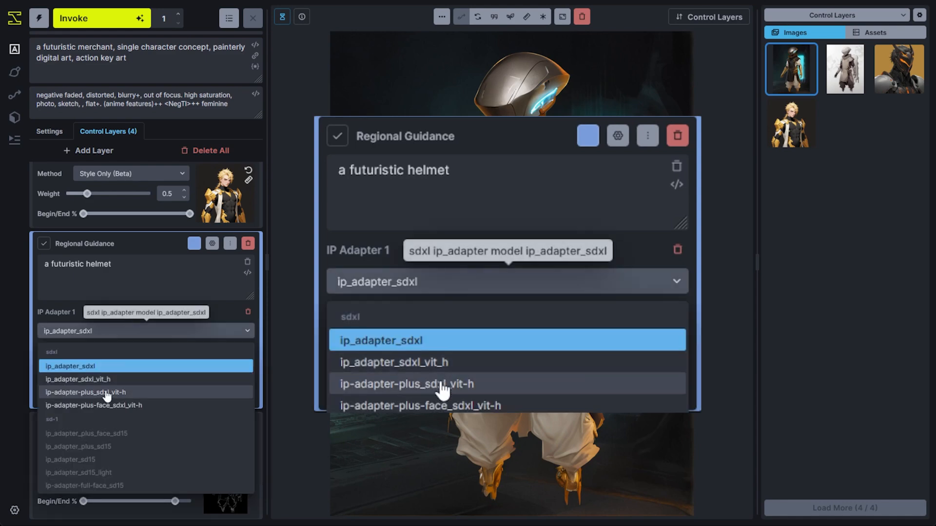
left_click(405, 383)
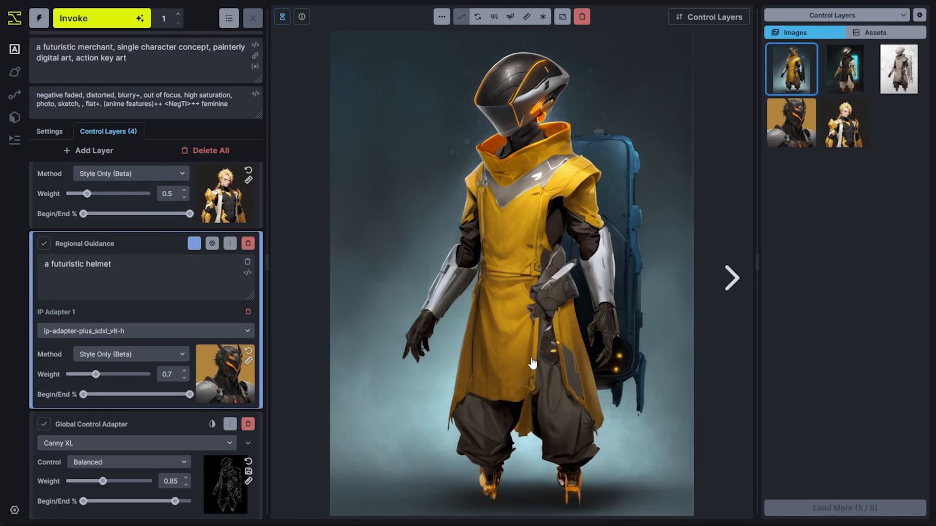
mouse_move(592, 78)
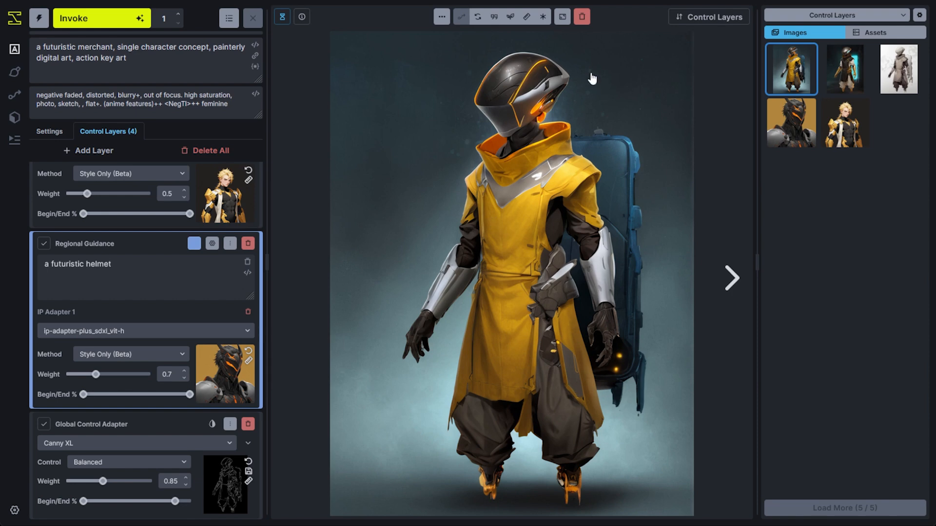
mouse_move(782, 105)
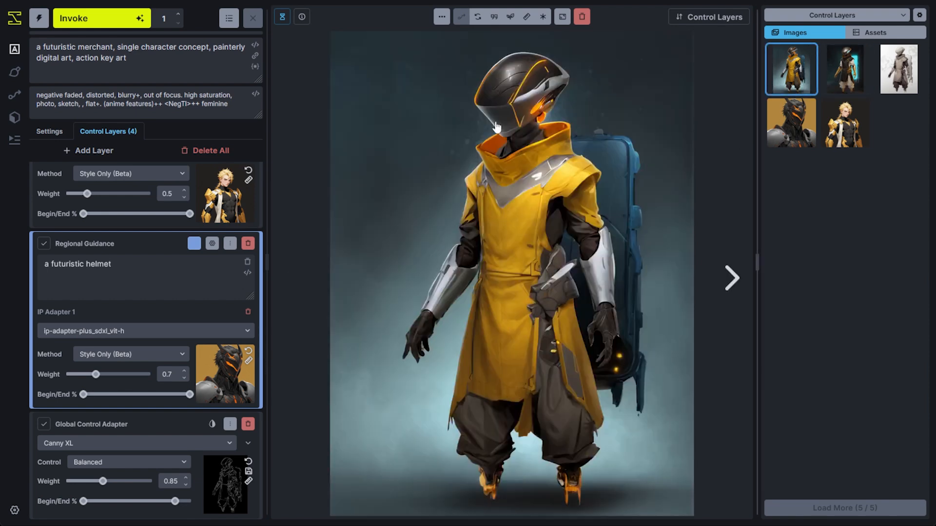
left_click(844, 68)
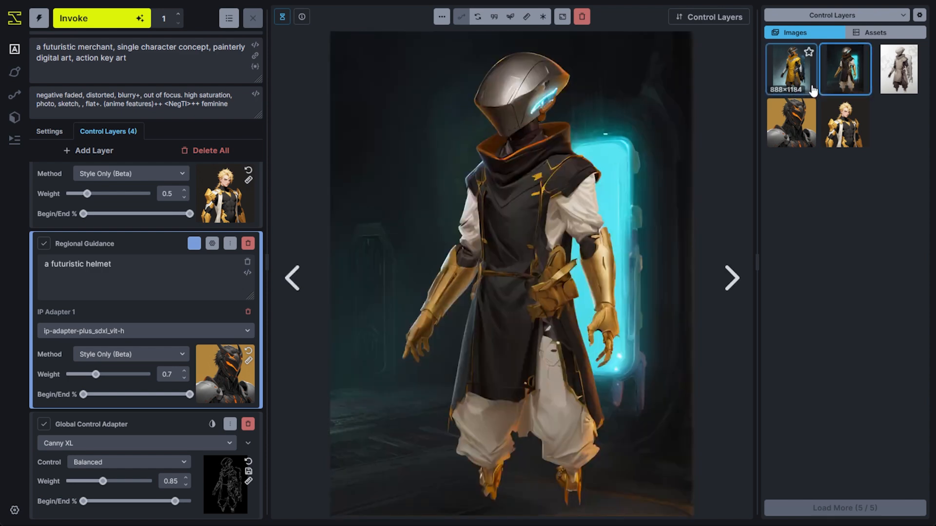
left_click(790, 68)
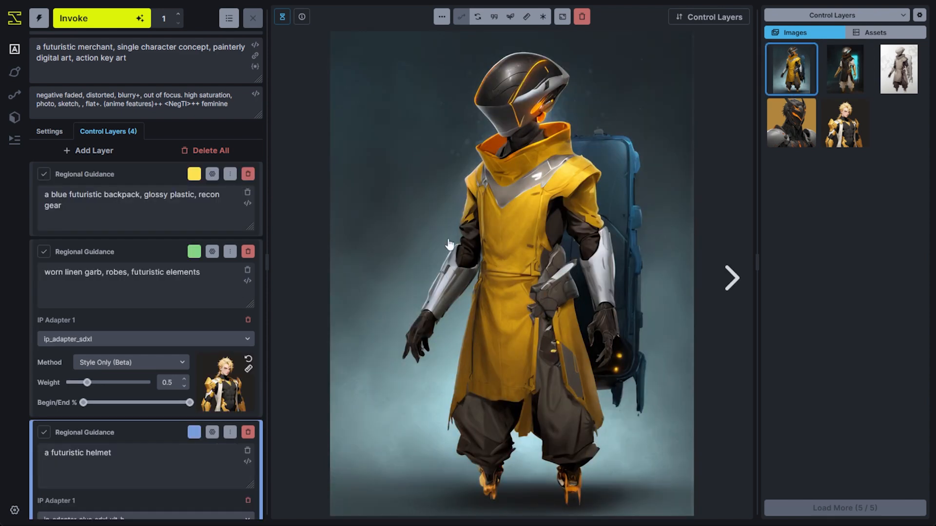
mouse_move(96, 116)
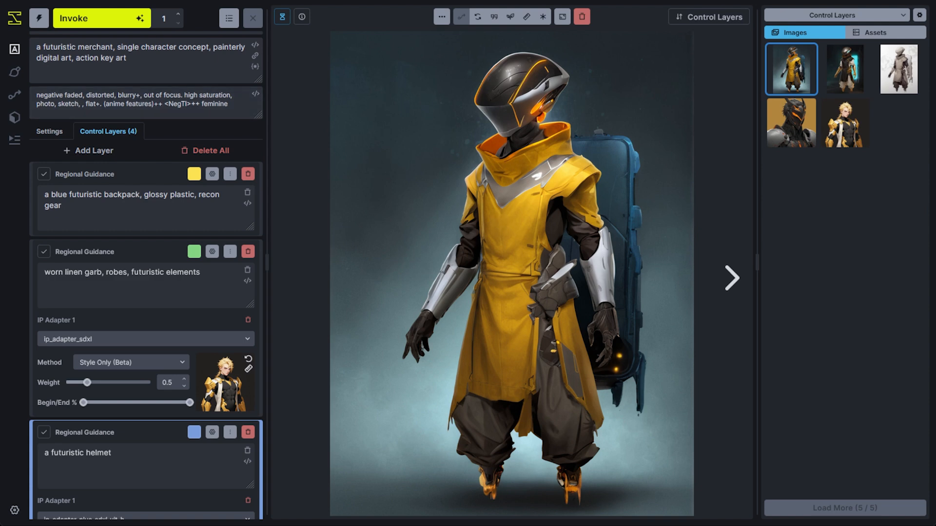
- Delete all control layers and generate a dog-and-cat photo from 'a dog and a cat, photography'
left_click(210, 151)
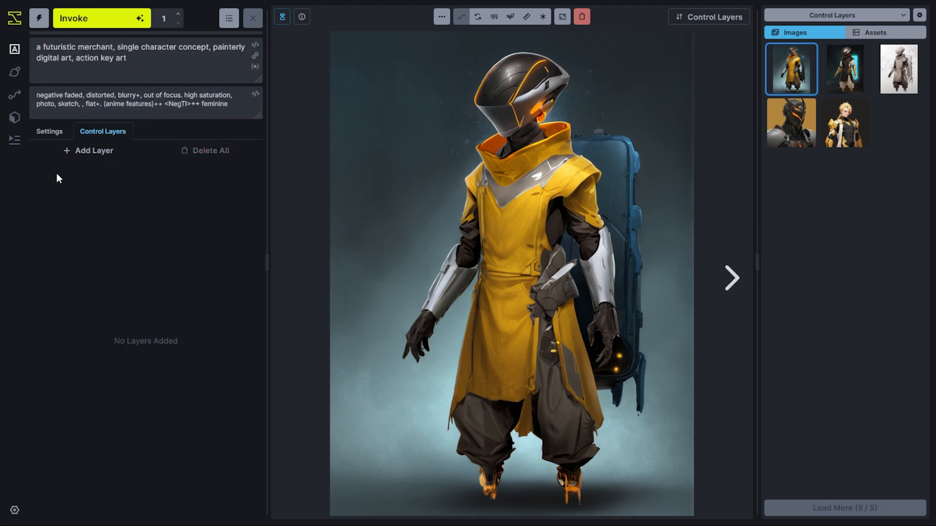
left_click(50, 131)
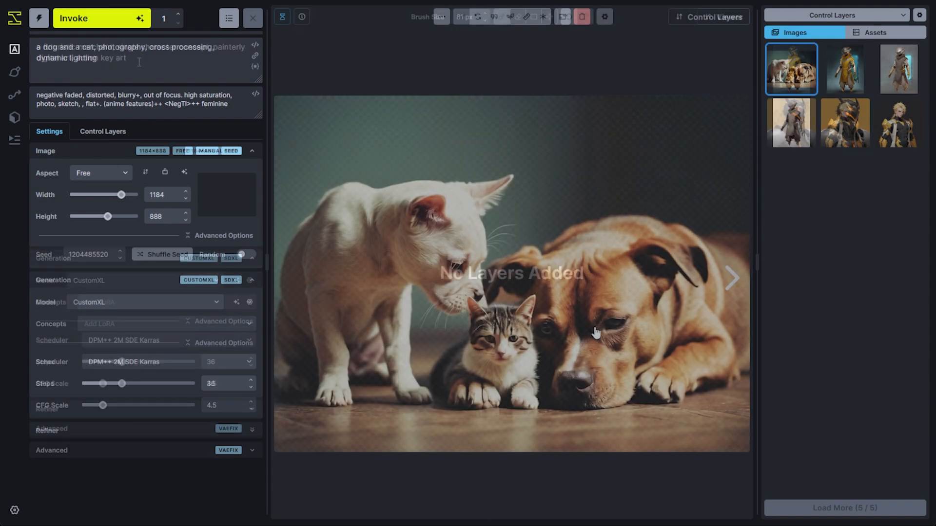
left_click(101, 18)
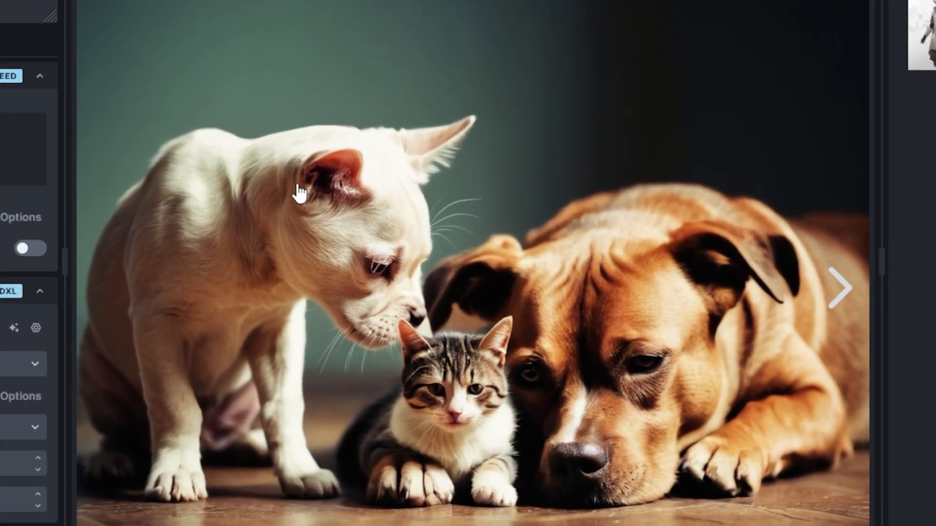
mouse_move(327, 194)
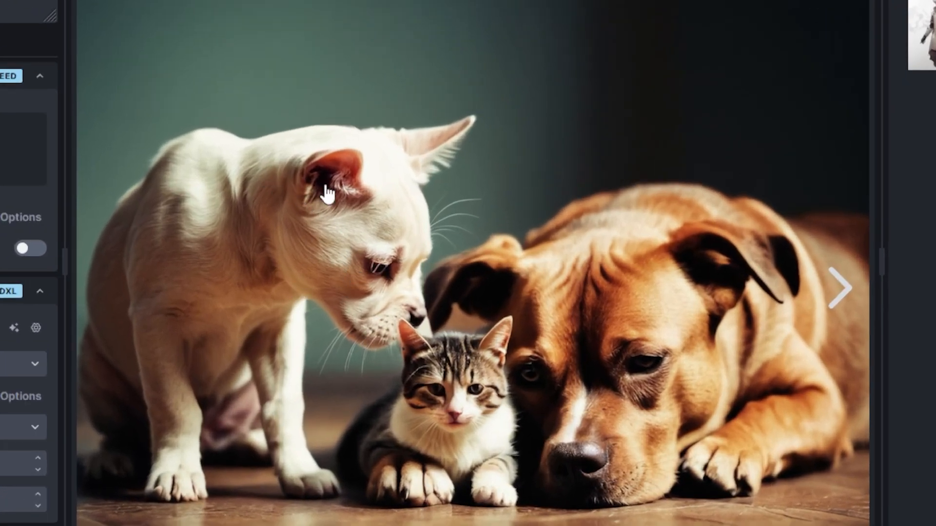
mouse_move(435, 369)
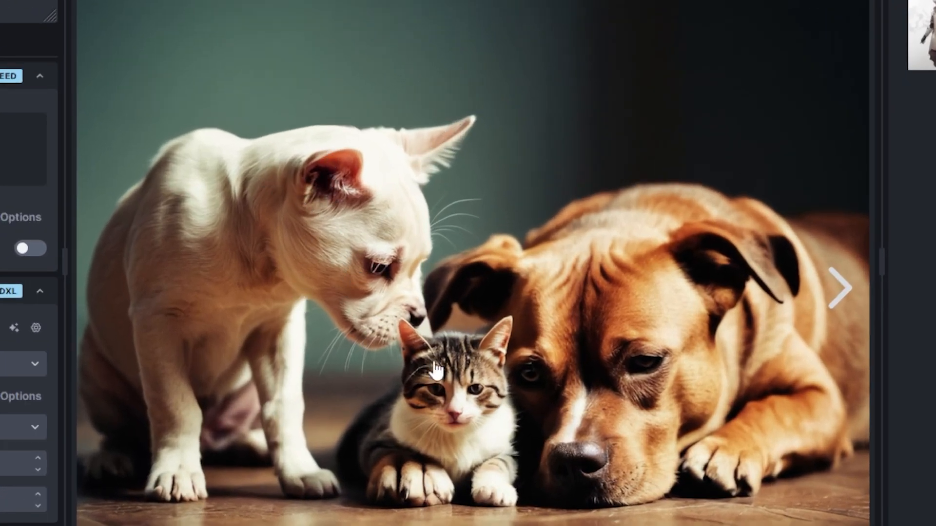
mouse_move(418, 471)
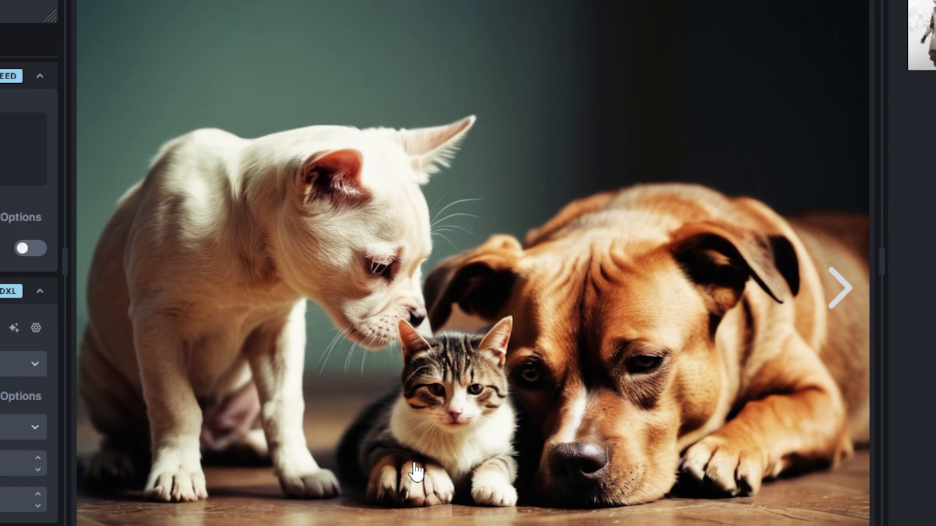
mouse_move(621, 348)
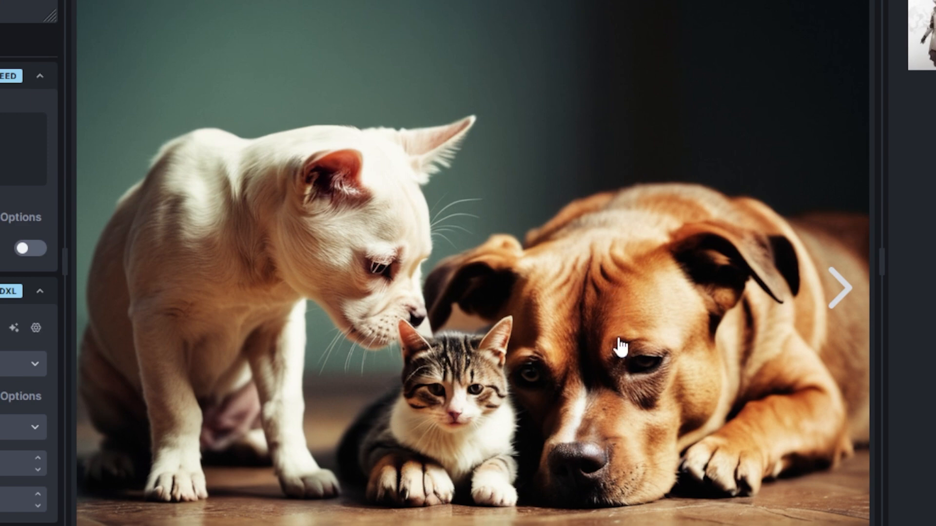
mouse_move(621, 274)
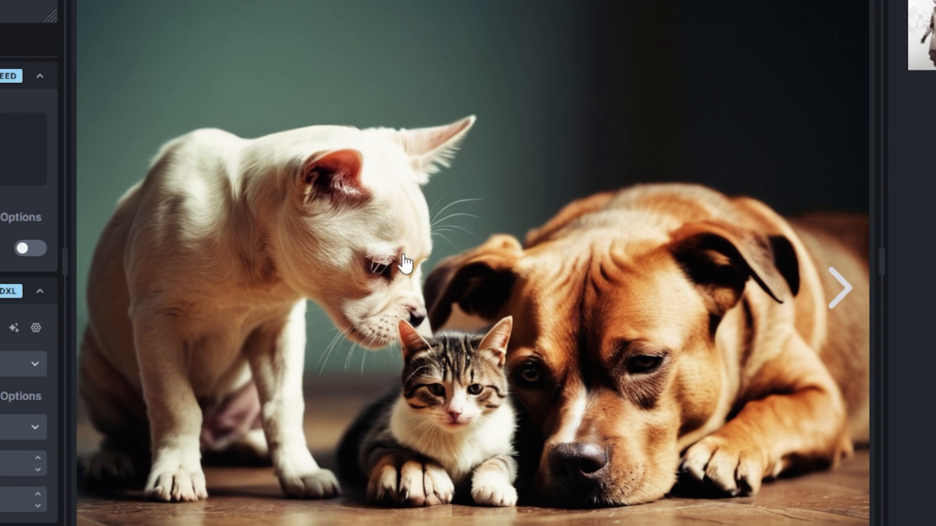
left_click(155, 17)
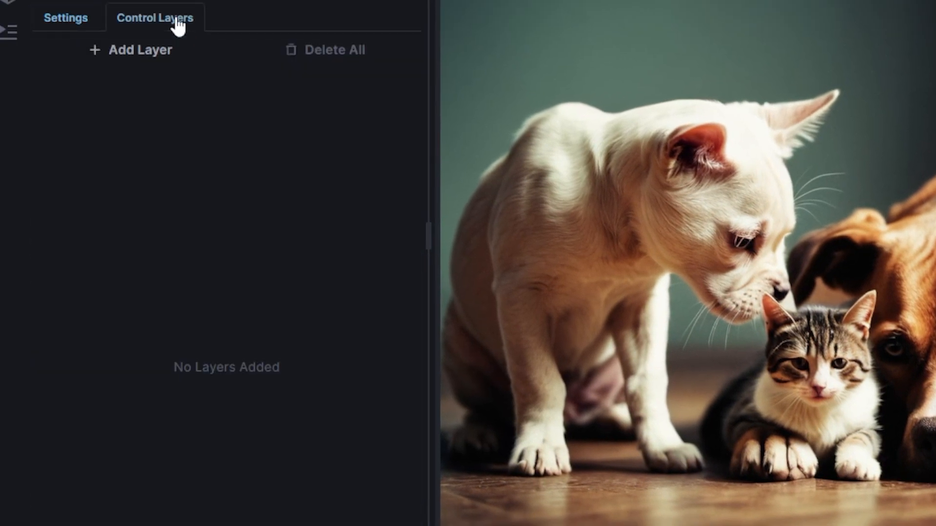
- Add Regional Guidance layers prompted 'dog' and 'cat' and generate a cat beside a dog
left_click(139, 50)
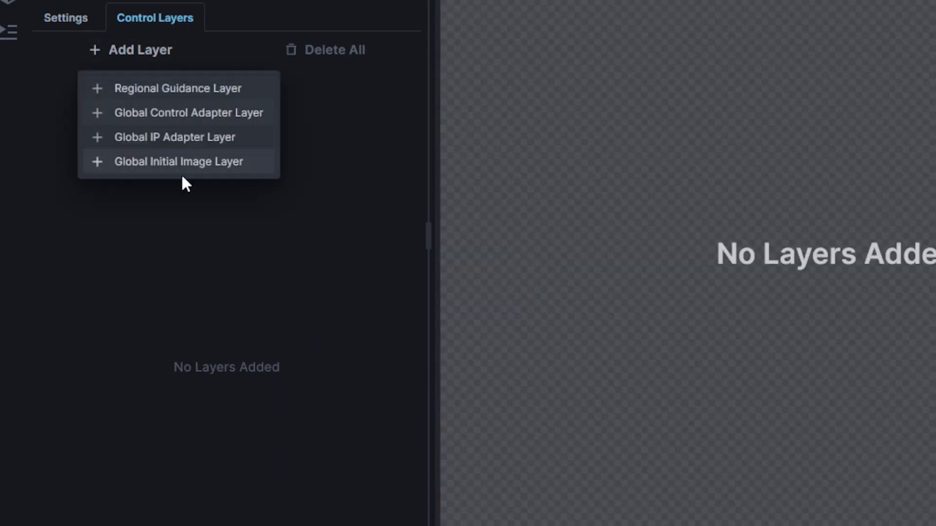
left_click(178, 88)
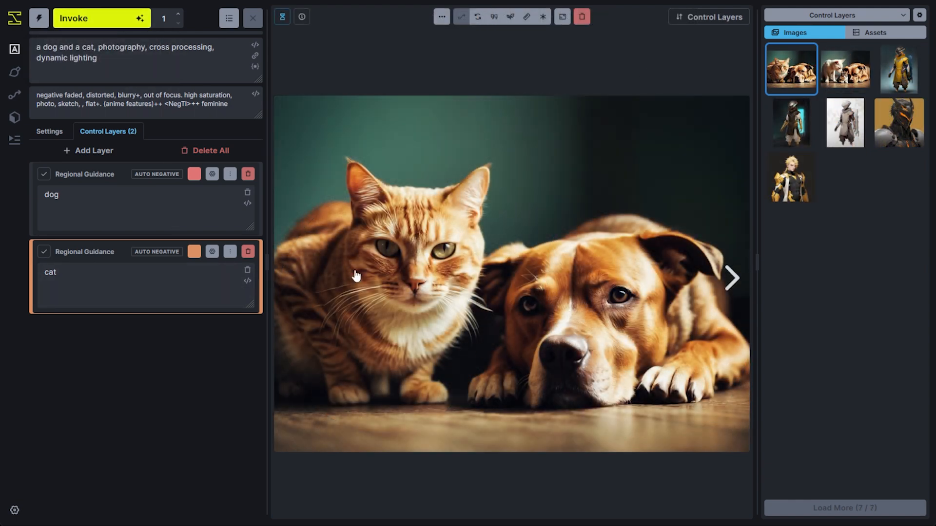
mouse_move(661, 300)
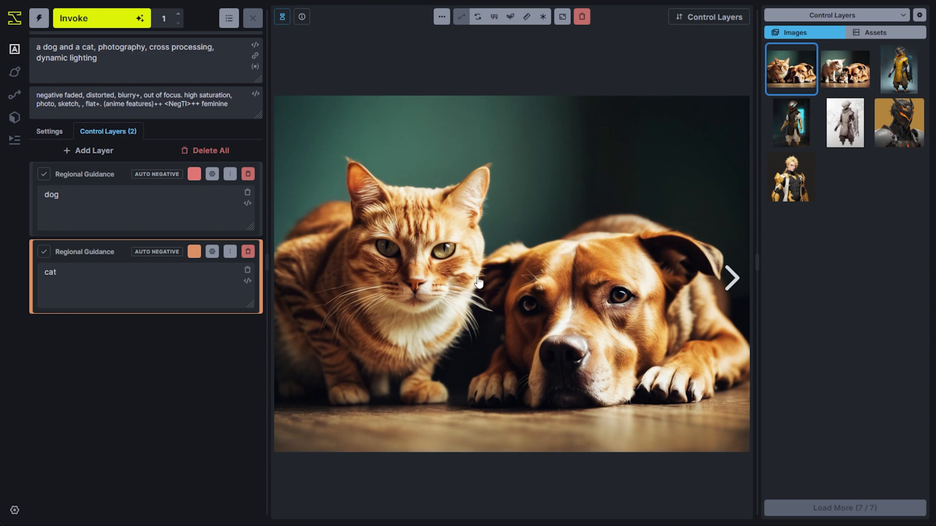
mouse_move(601, 364)
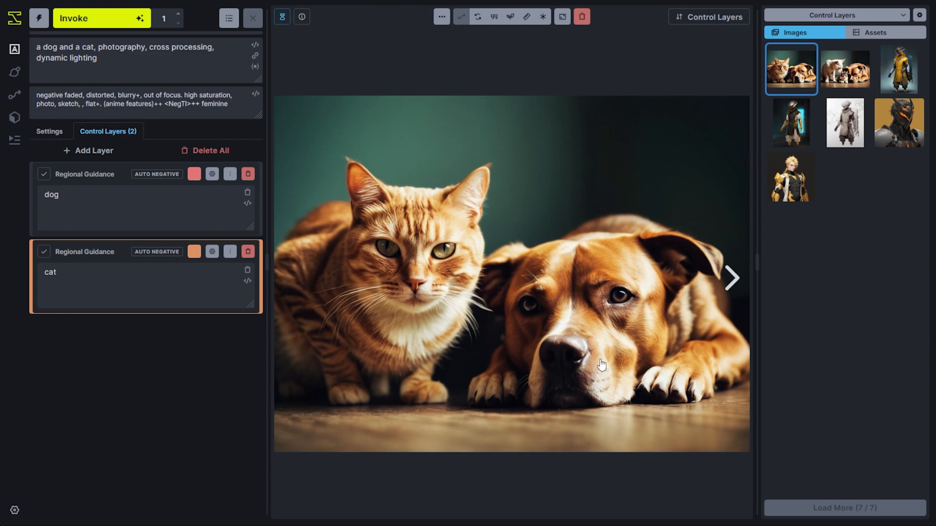
mouse_move(135, 317)
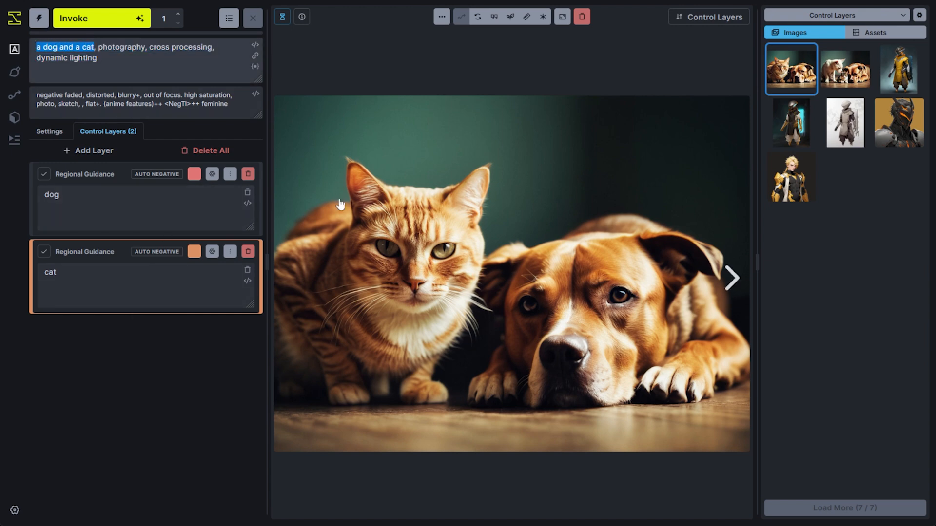
mouse_move(587, 269)
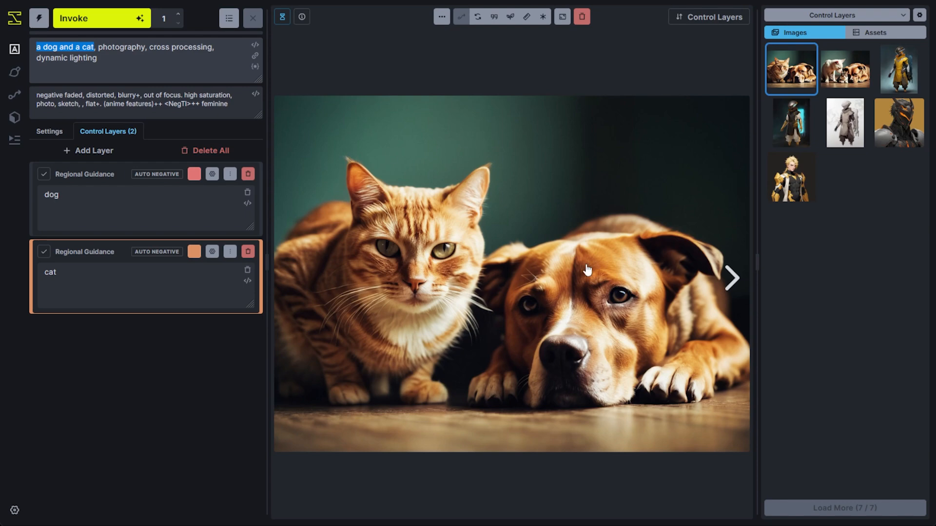
left_click(125, 207)
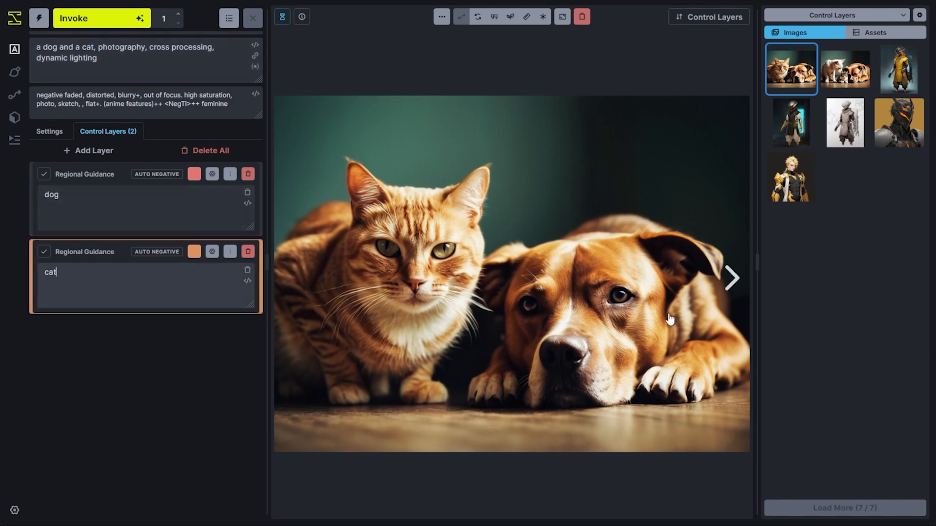
mouse_move(527, 409)
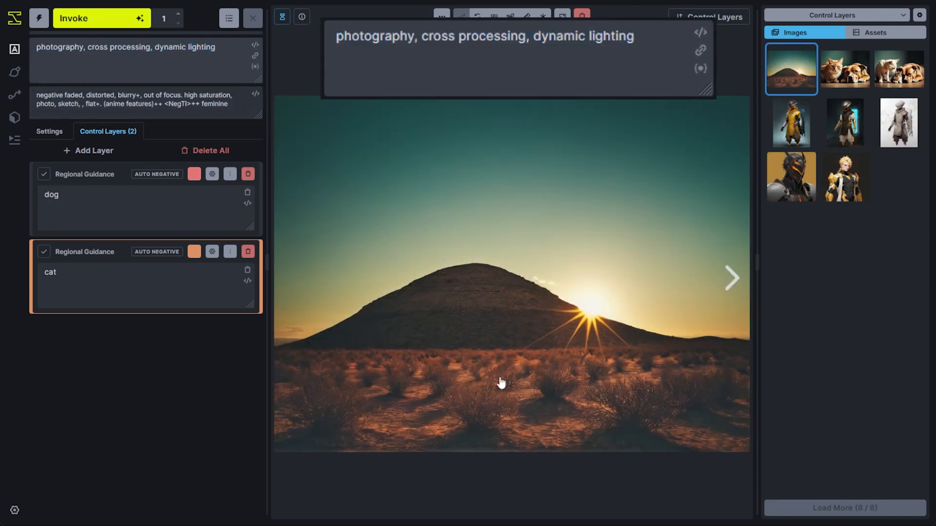
- Remove 'a dog and a cat' from the prompt and boost the region prompts to 'dog++++++' and 'cat++++++'
double_click(51, 194)
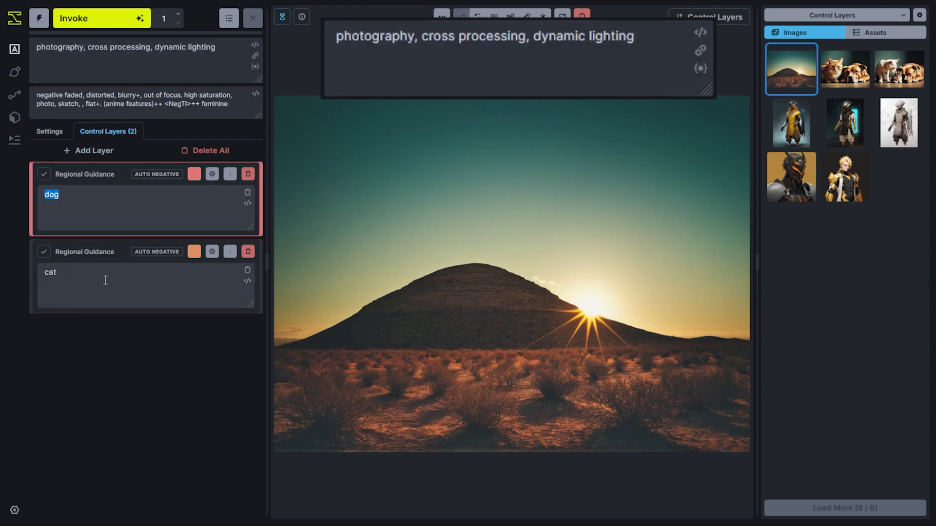
left_click(105, 281)
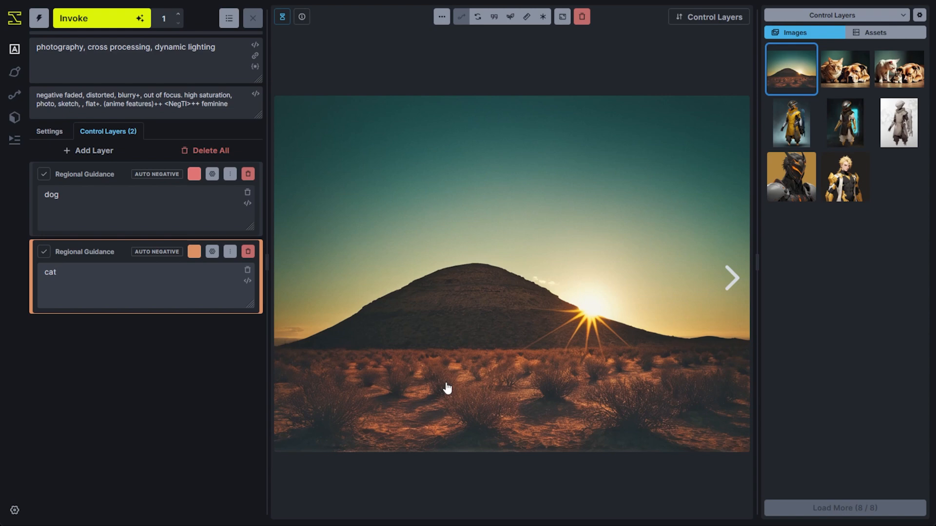
left_click(66, 272)
type("+++")
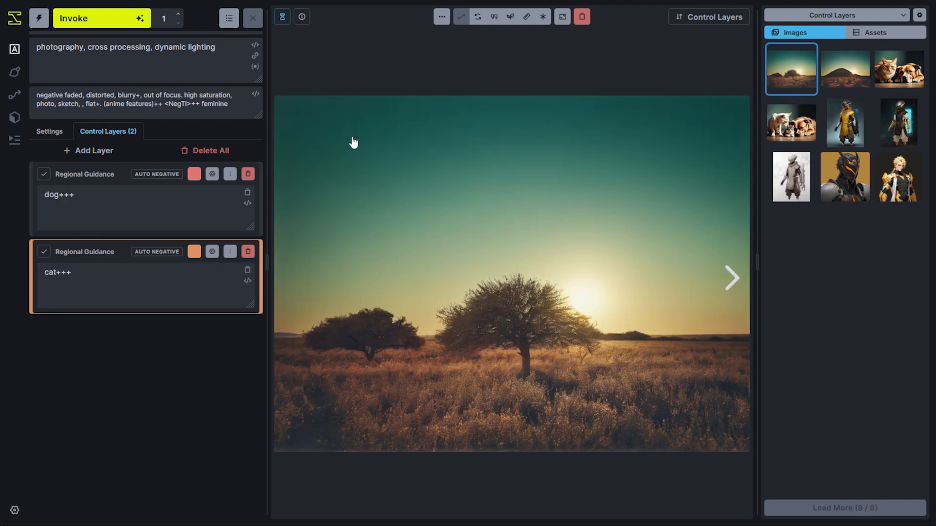
left_click(120, 206)
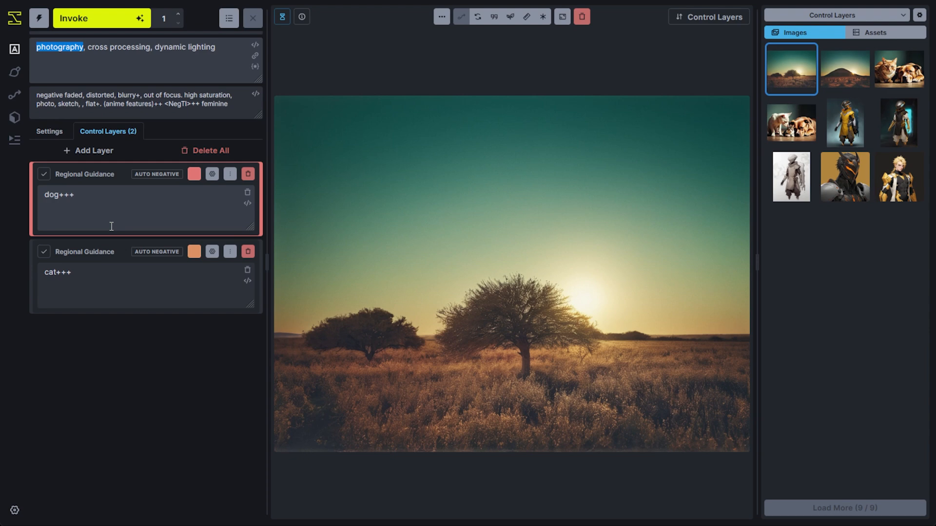
type("+++")
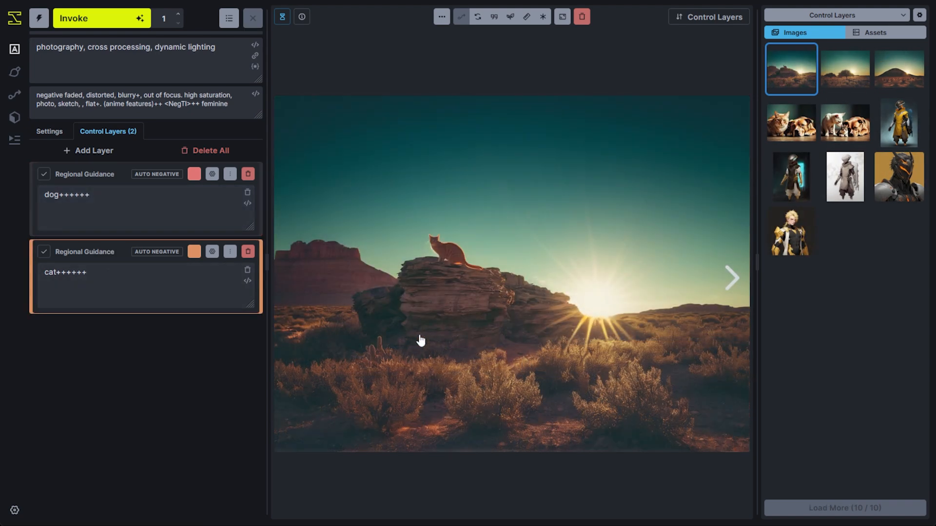
mouse_move(461, 262)
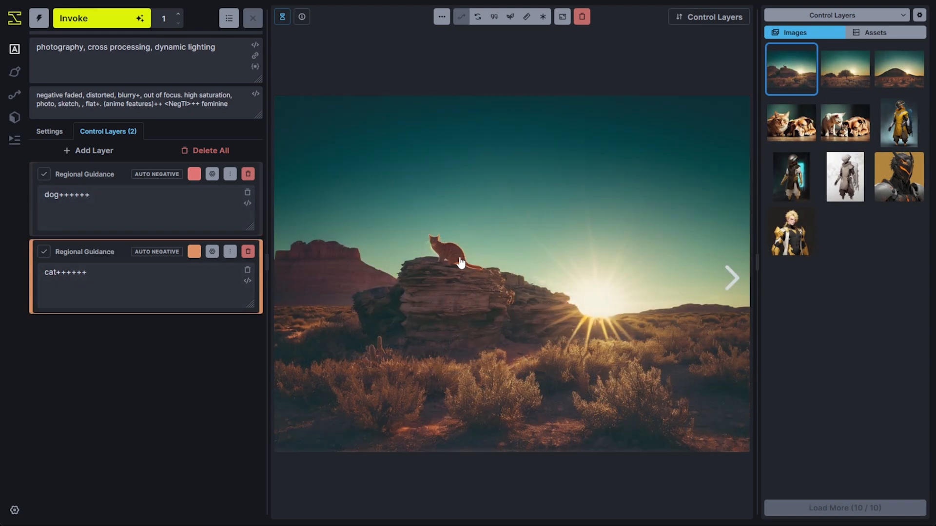
mouse_move(459, 288)
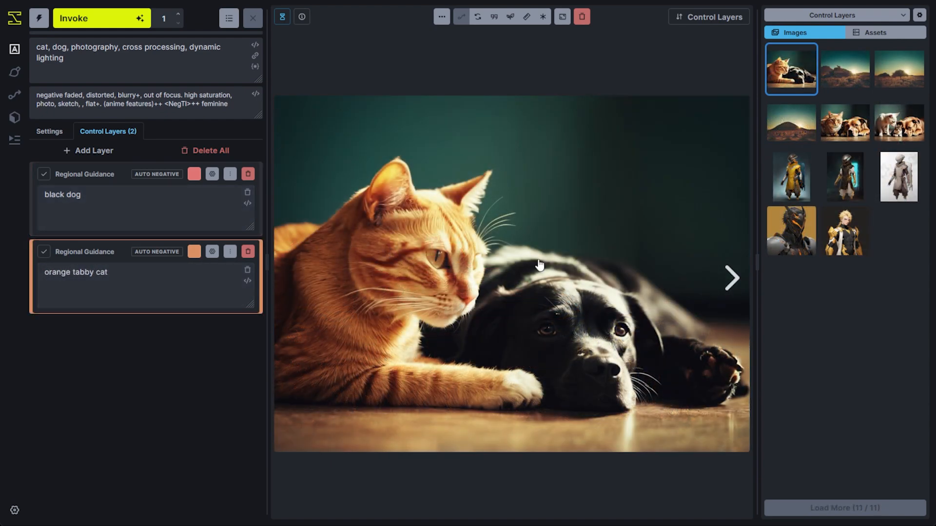
mouse_move(429, 350)
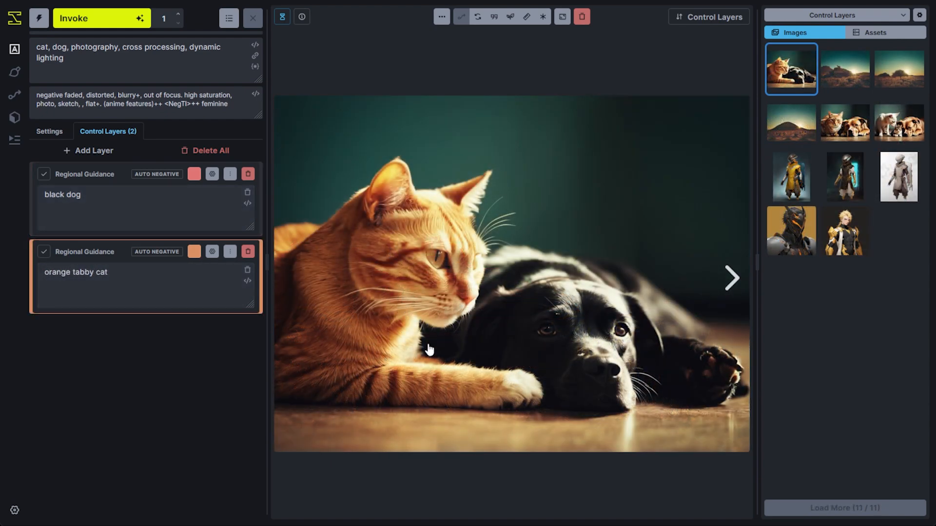
mouse_move(531, 375)
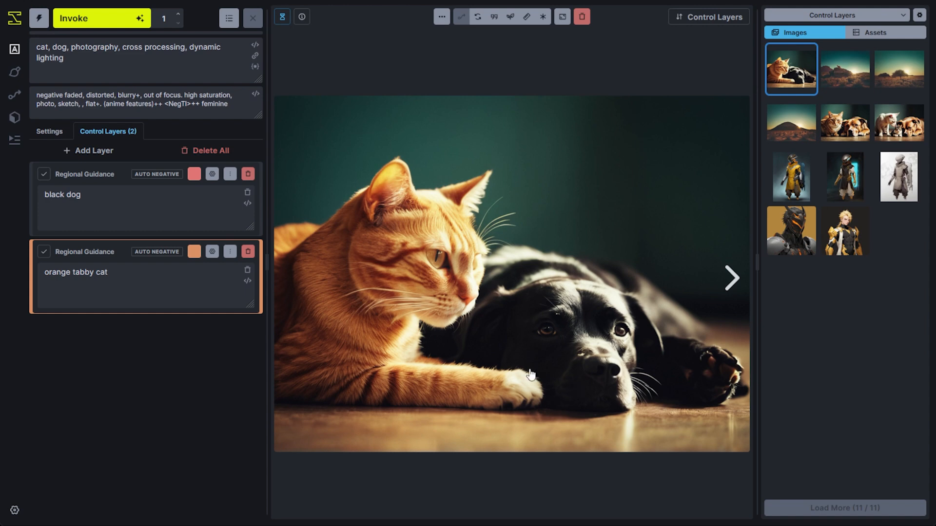
mouse_move(551, 356)
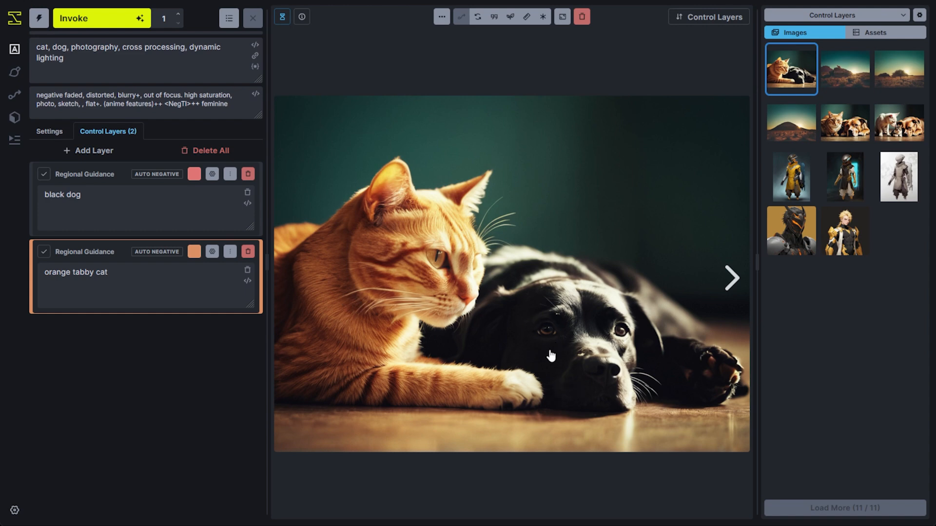
mouse_move(393, 331)
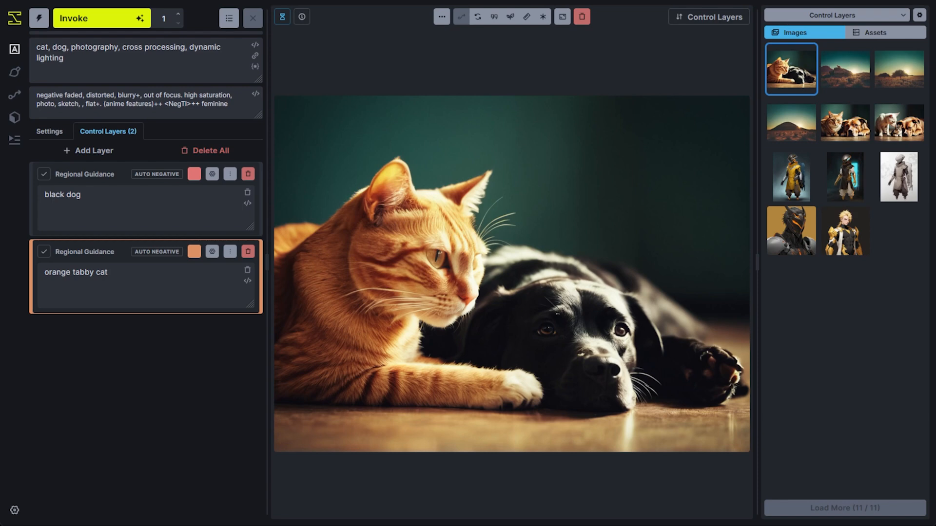
double_click(48, 48)
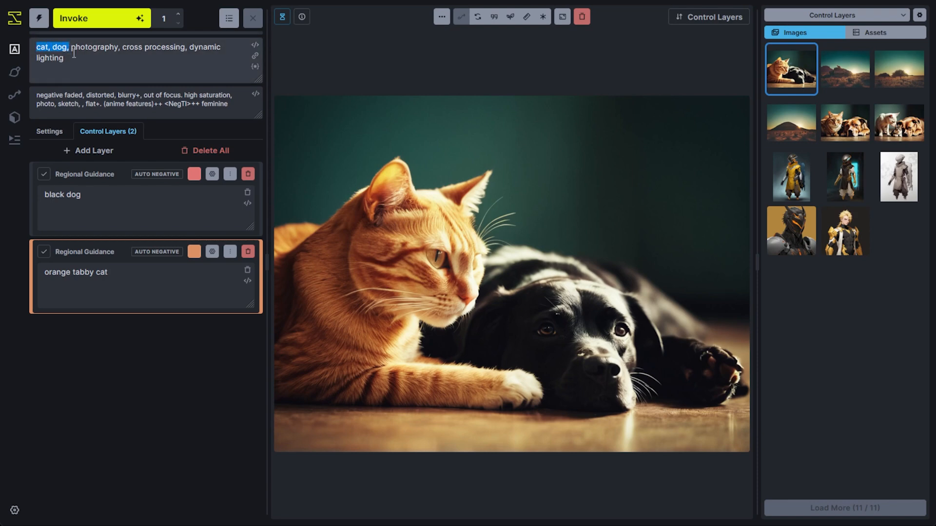
- Add a Composition Only ip-adapter-plus_sdxl_vit-h reference from the cat-dog photo and replace the cat prompt
left_click(88, 150)
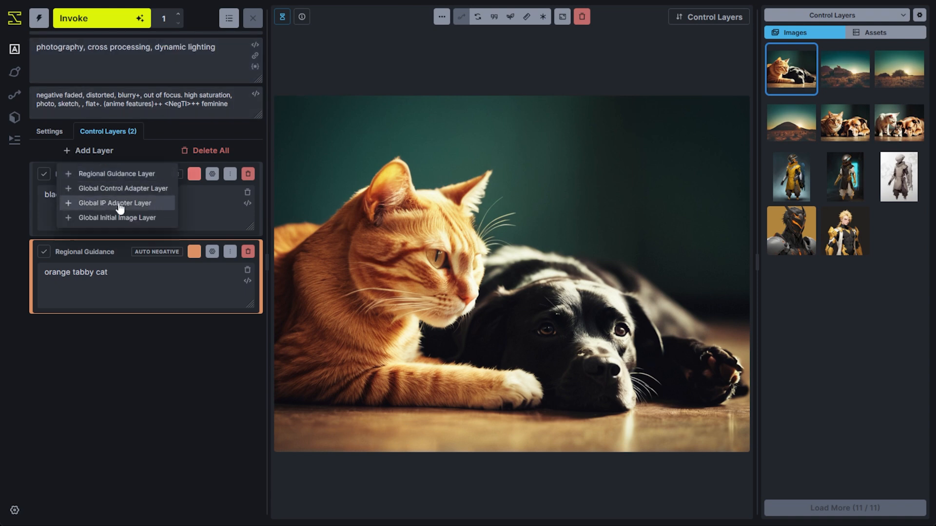
left_click(116, 203)
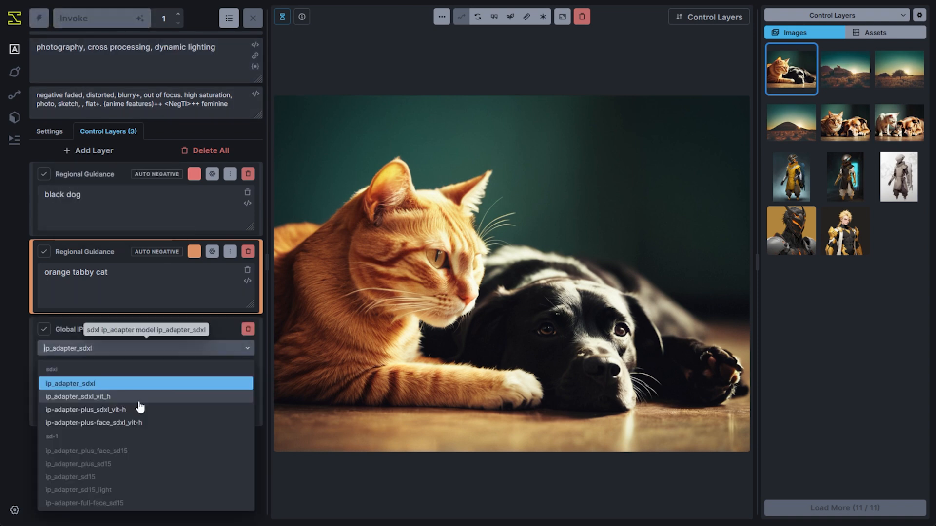
left_click(86, 410)
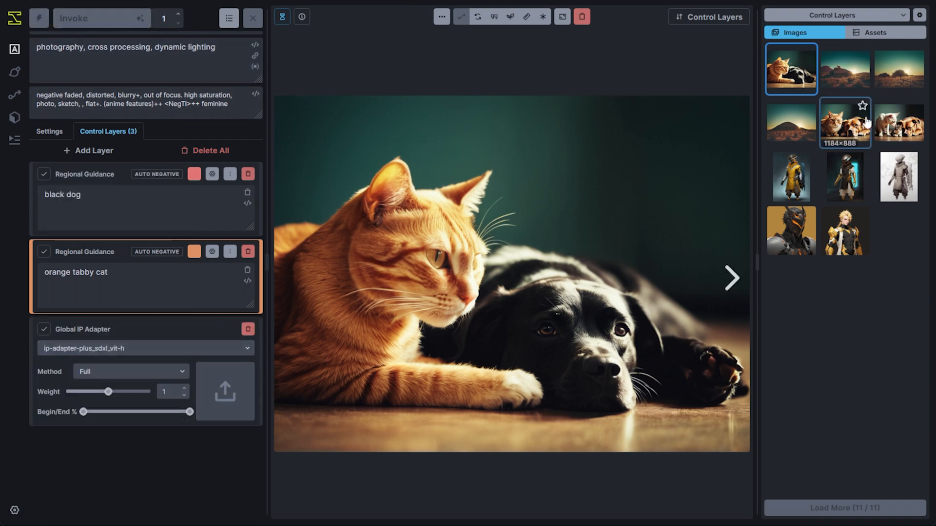
left_click(130, 372)
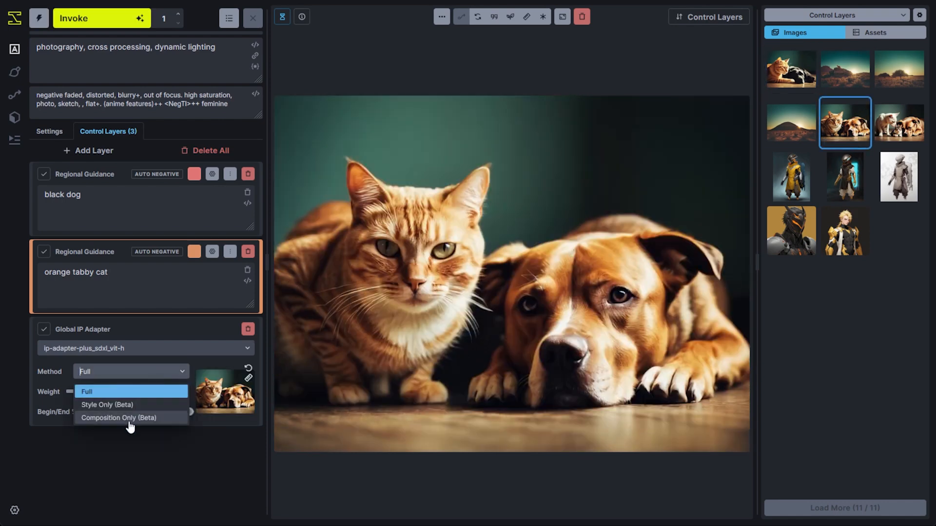
left_click(118, 418)
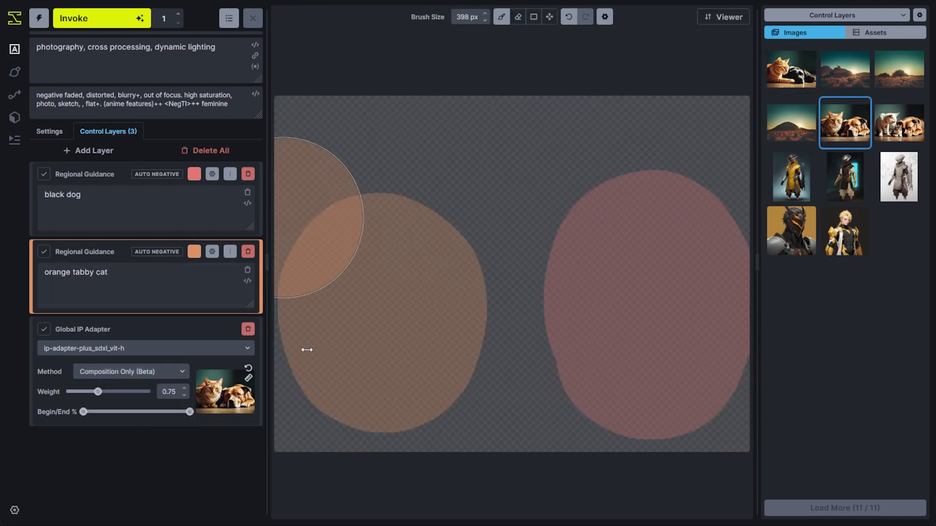
triple_click(76, 272)
type("a white goat")
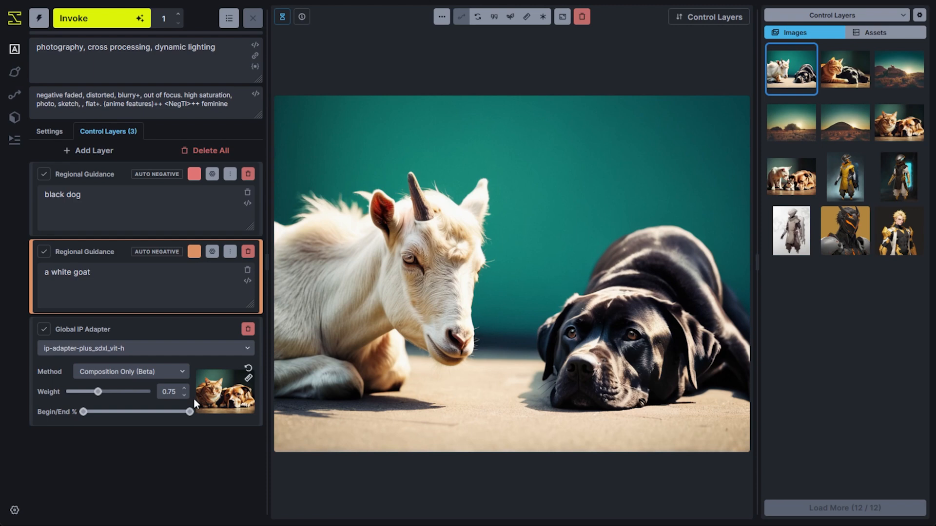
mouse_move(207, 364)
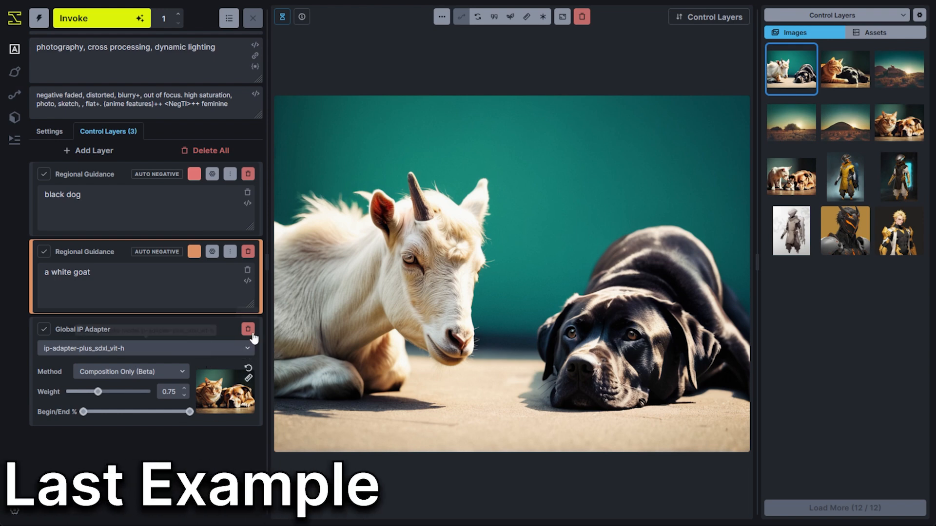
- Swap the IP Adapter for a back-most goat-image initial layer and prompt 'a white cat'
left_click(248, 329)
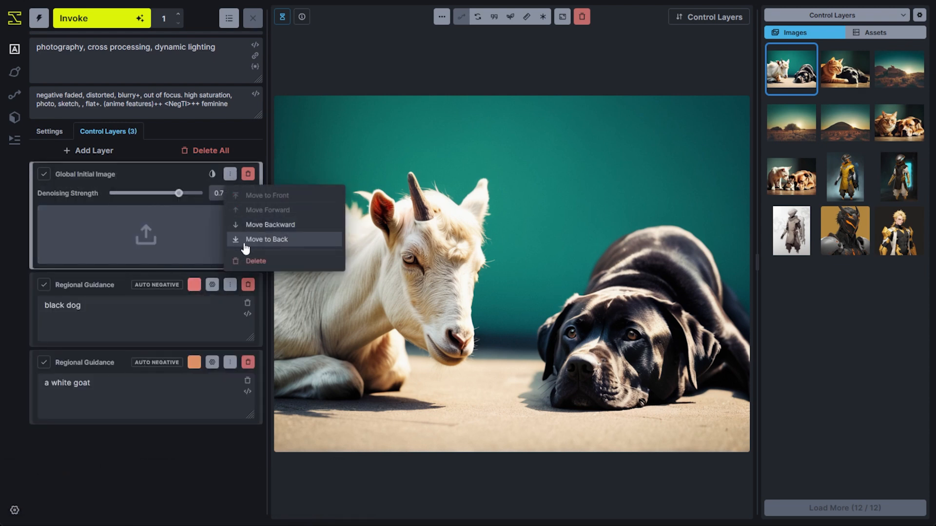
left_click(266, 239)
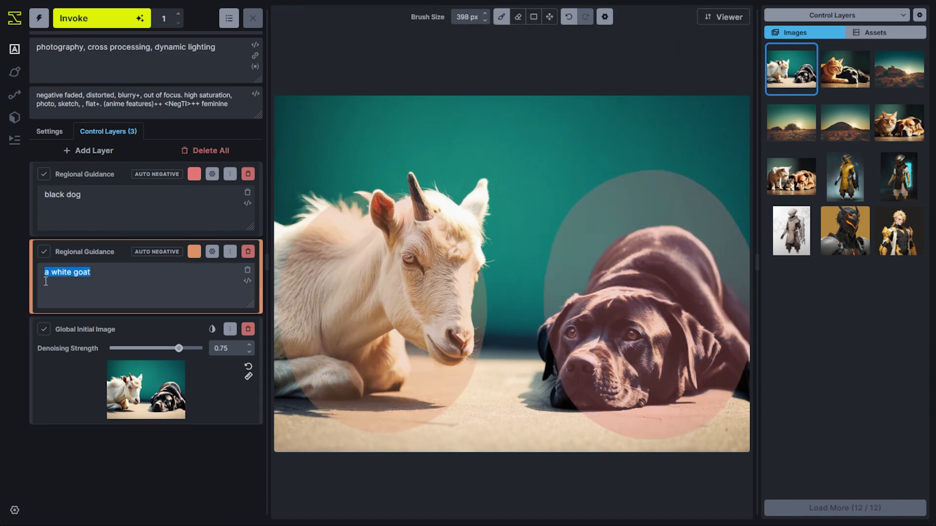
type("a white c")
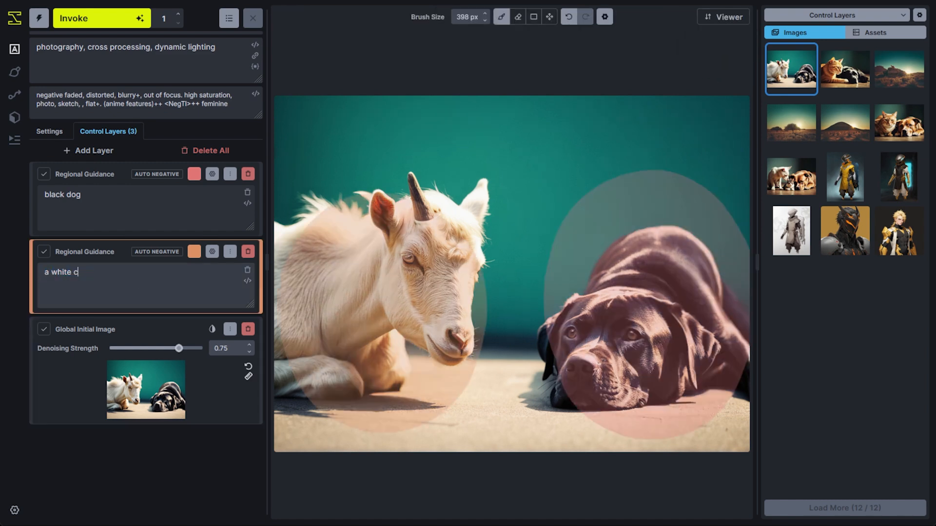
type("at")
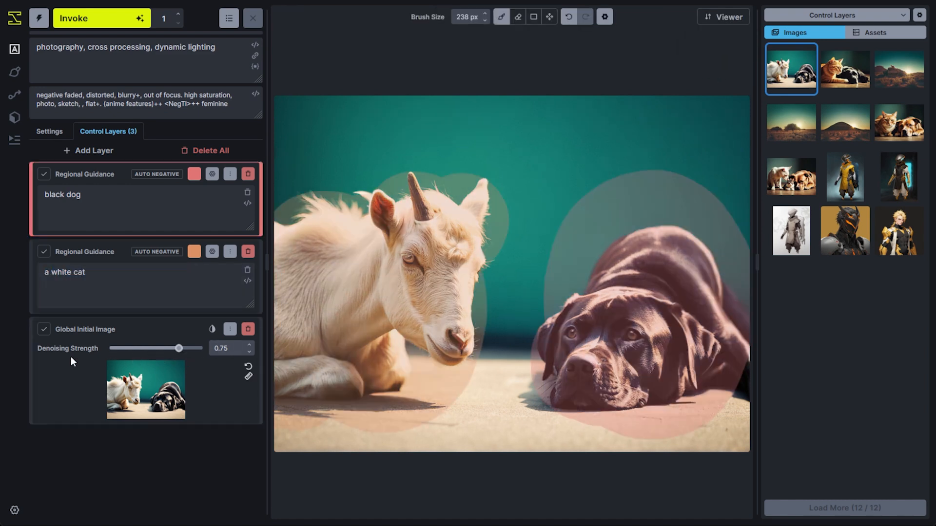
mouse_move(83, 24)
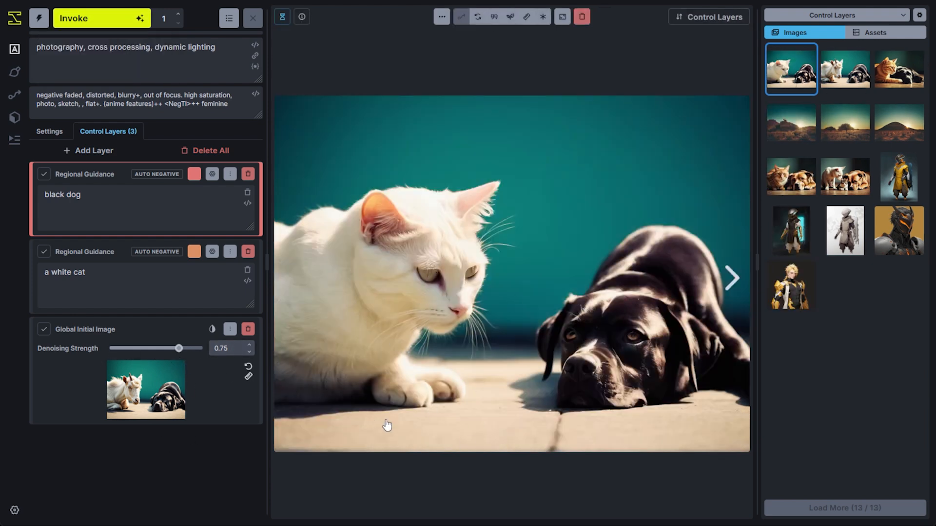
mouse_move(632, 363)
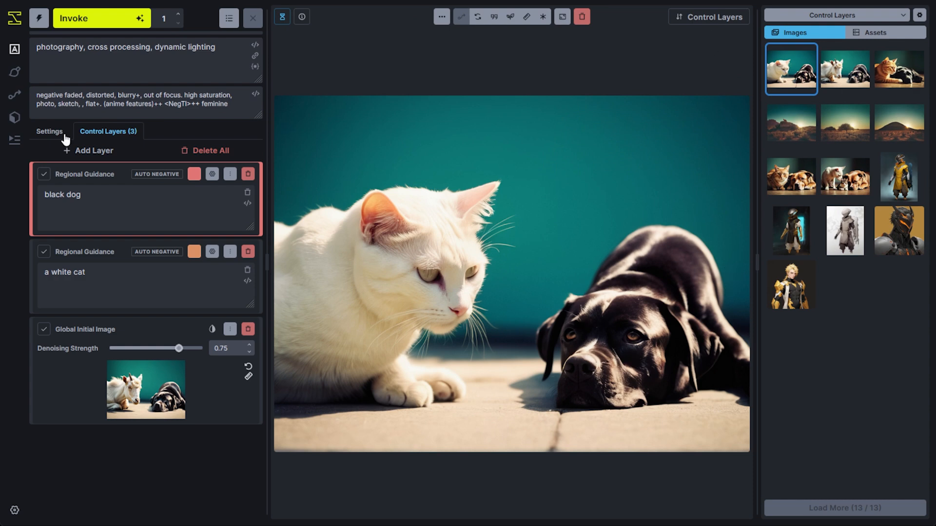
- Enable the random seed and queue another white cat and black dog generation
left_click(50, 132)
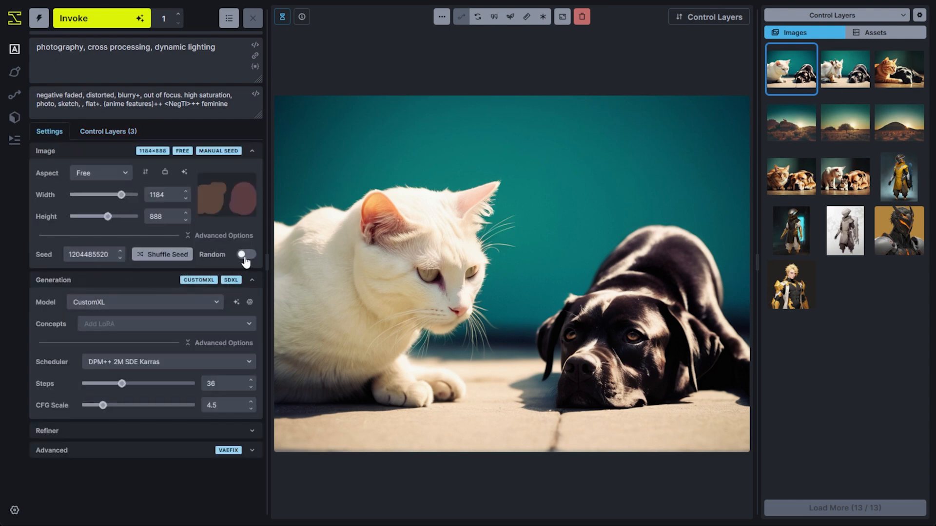
left_click(245, 255)
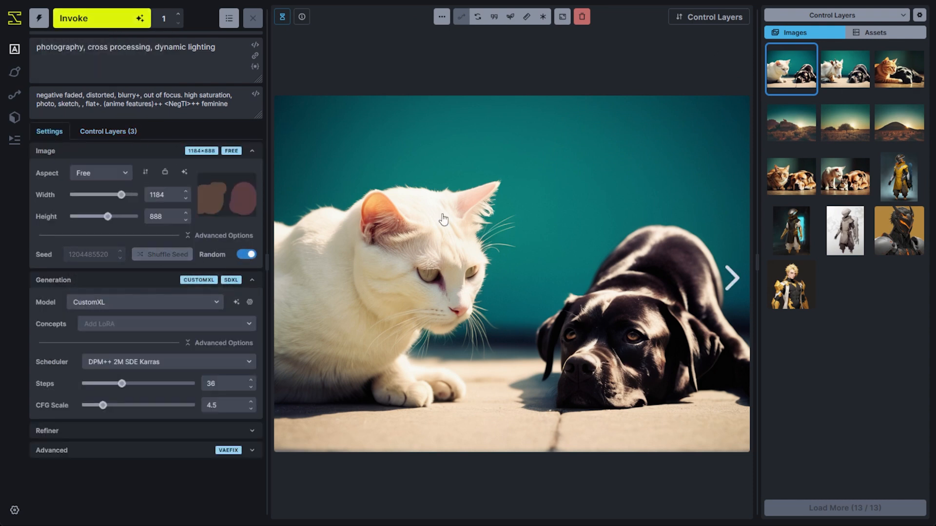
mouse_move(201, 267)
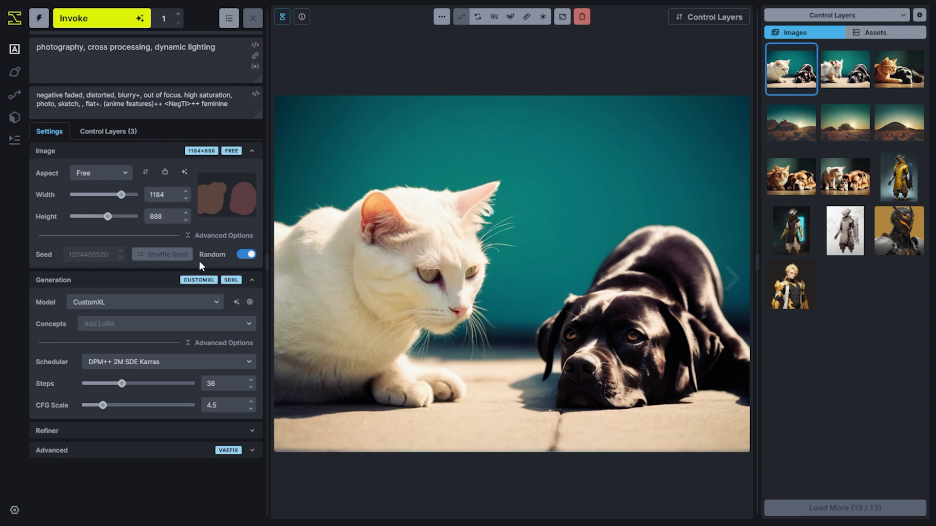
mouse_move(101, 18)
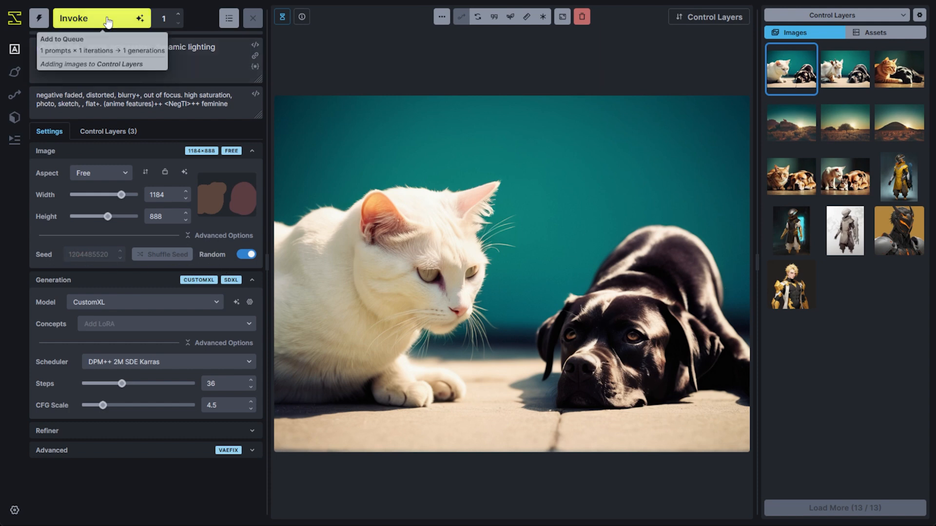
mouse_move(667, 381)
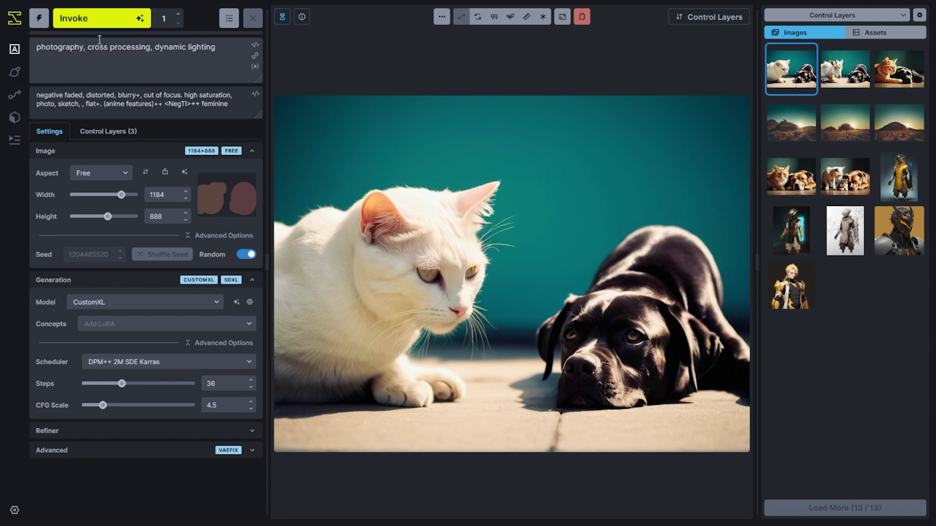
left_click(101, 18)
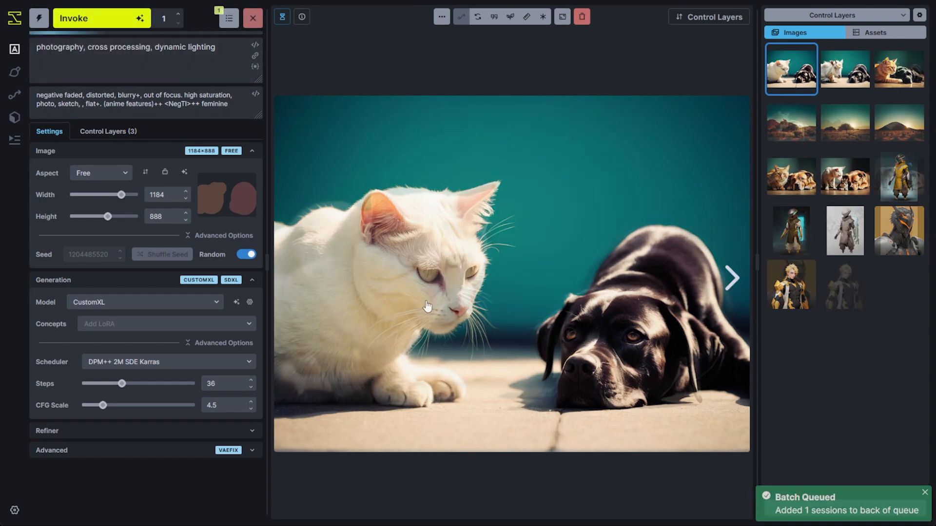